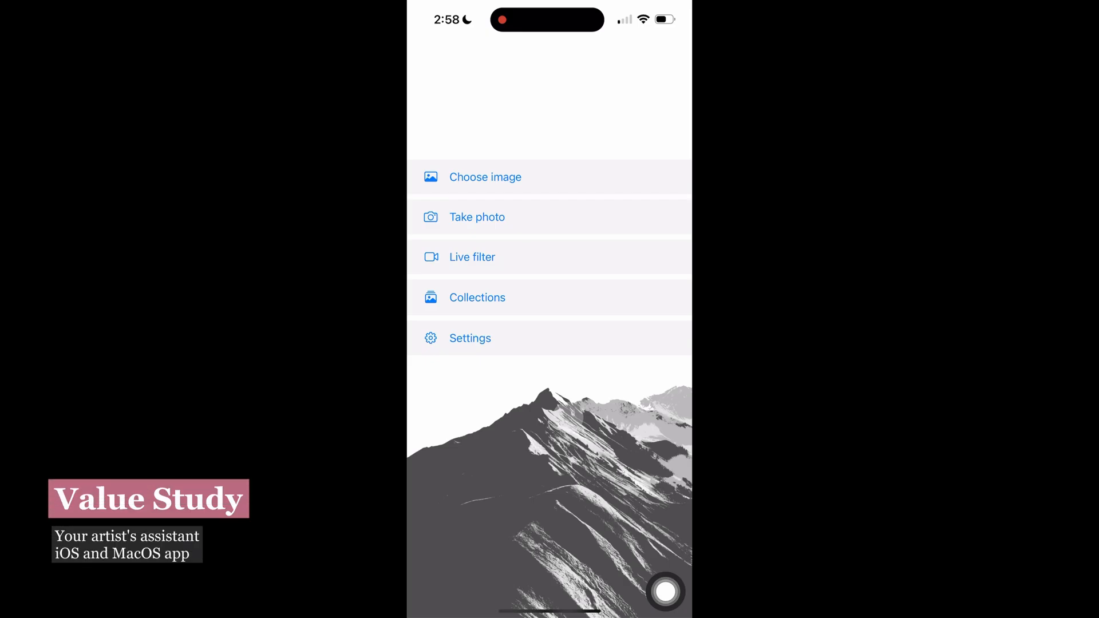
Step: Choose the portrait photo of the woman against the teal wall as a four-value study
click(476, 298)
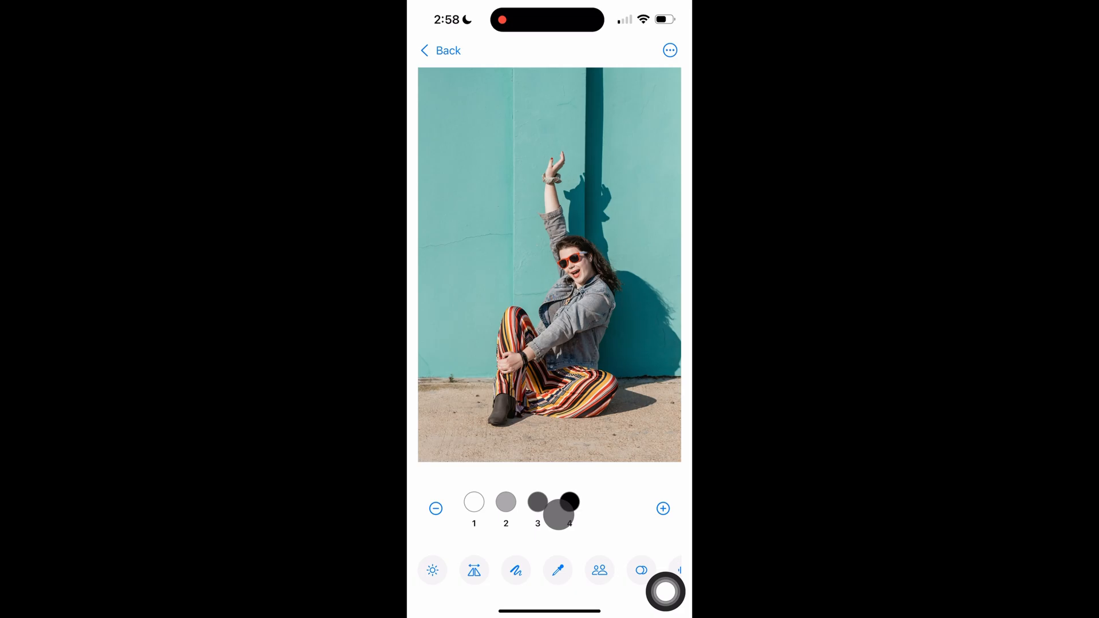
Step: Highlight the darkest value, then value 3, then value 2 on the portrait study
click(570, 502)
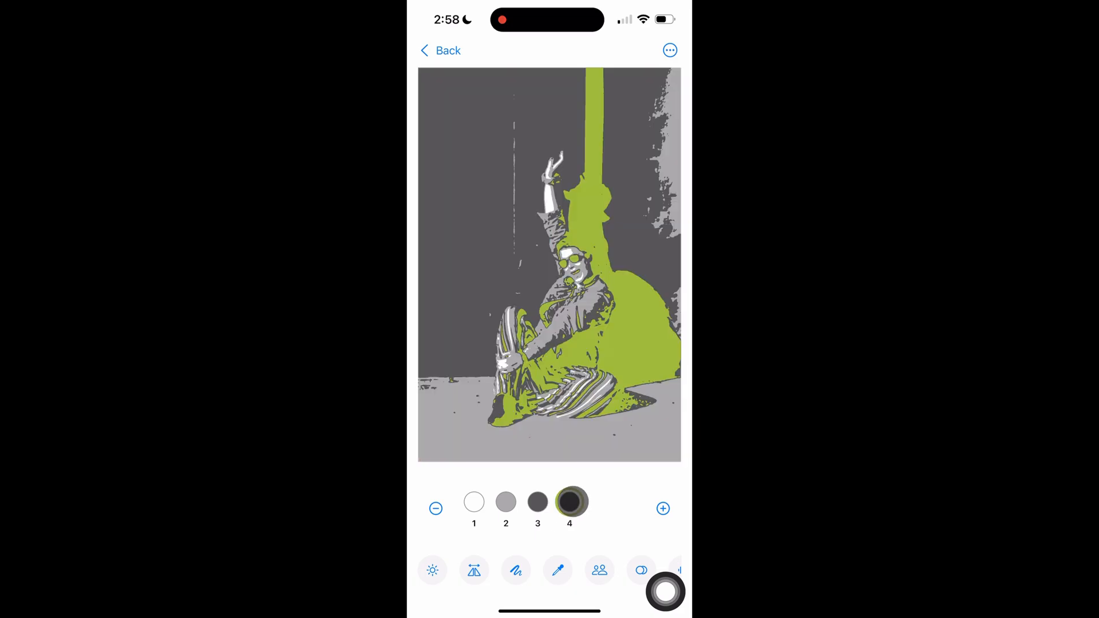
click(538, 502)
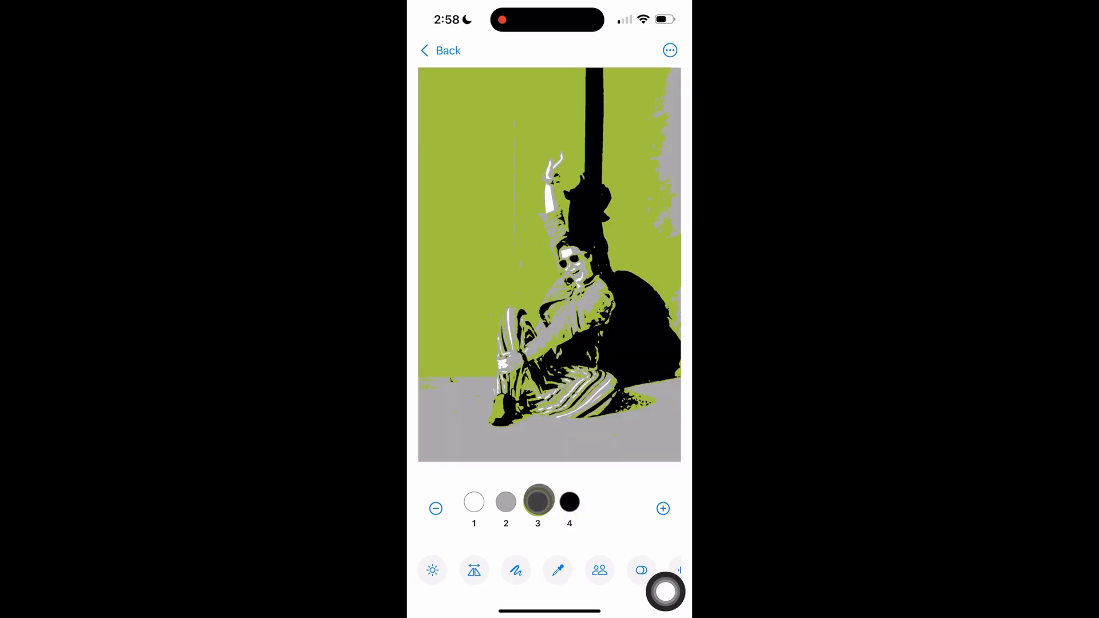
click(504, 502)
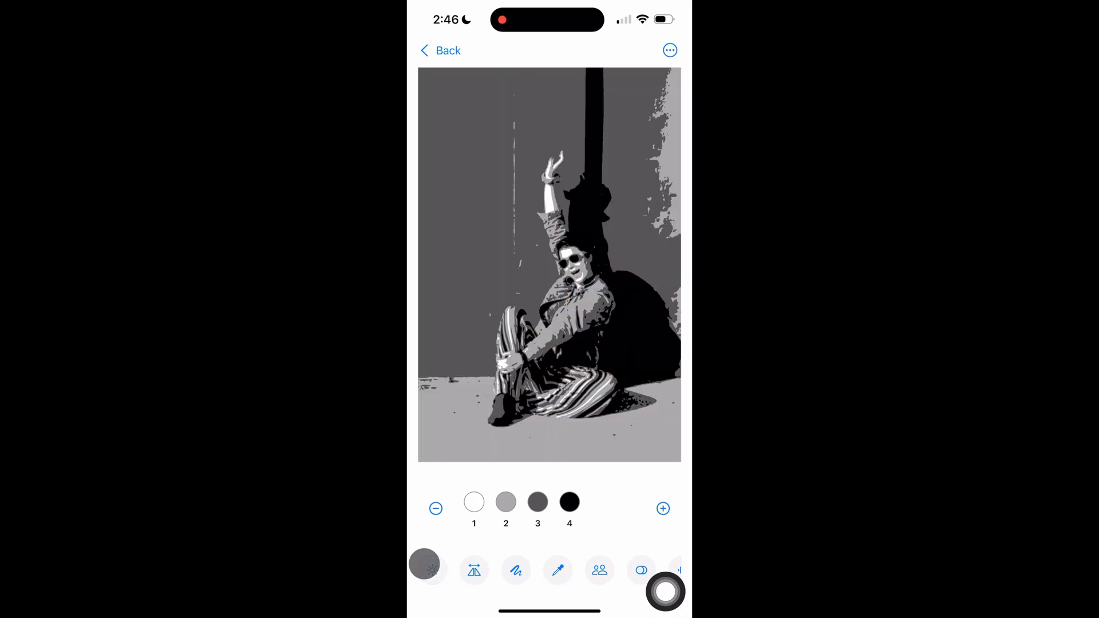
Step: Compare with the colour photo, then step the value count up, down to black and white, and back
click(430, 569)
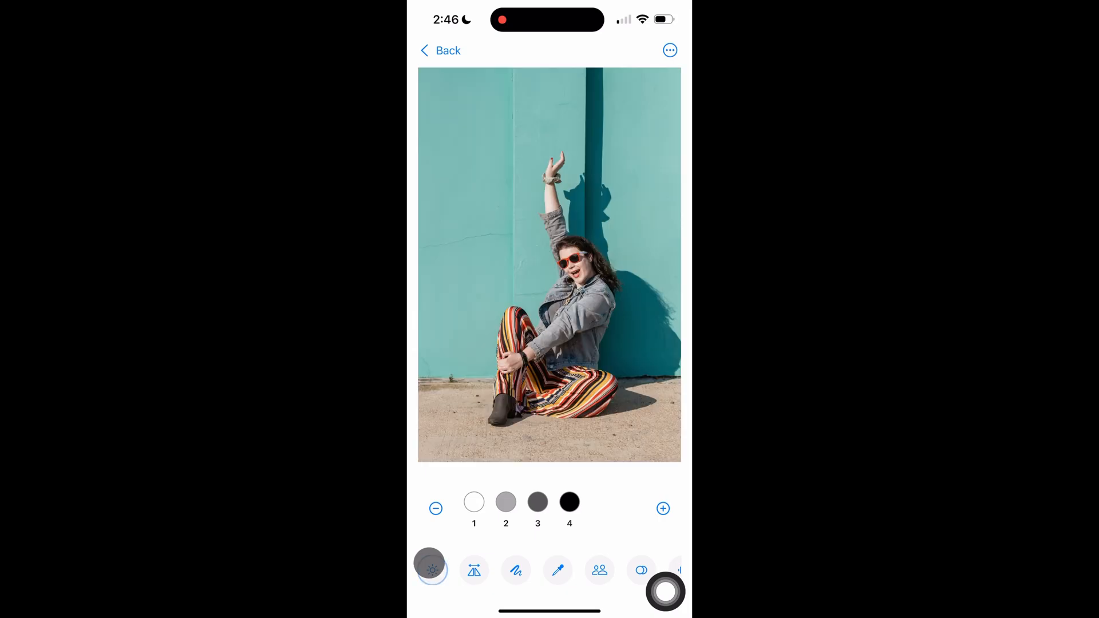
click(662, 508)
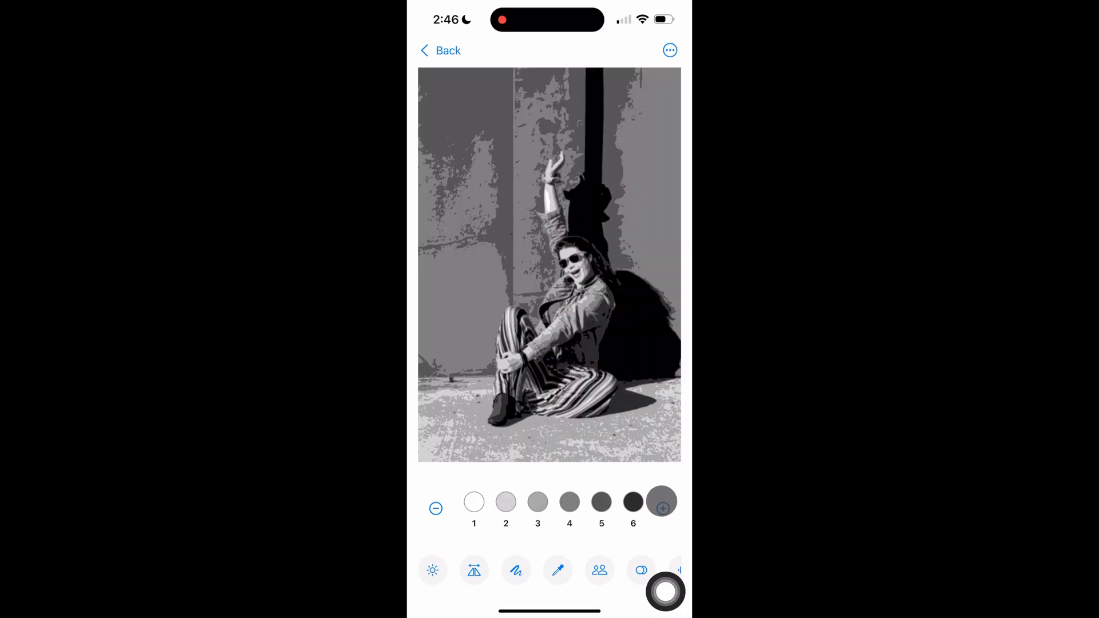
click(662, 509)
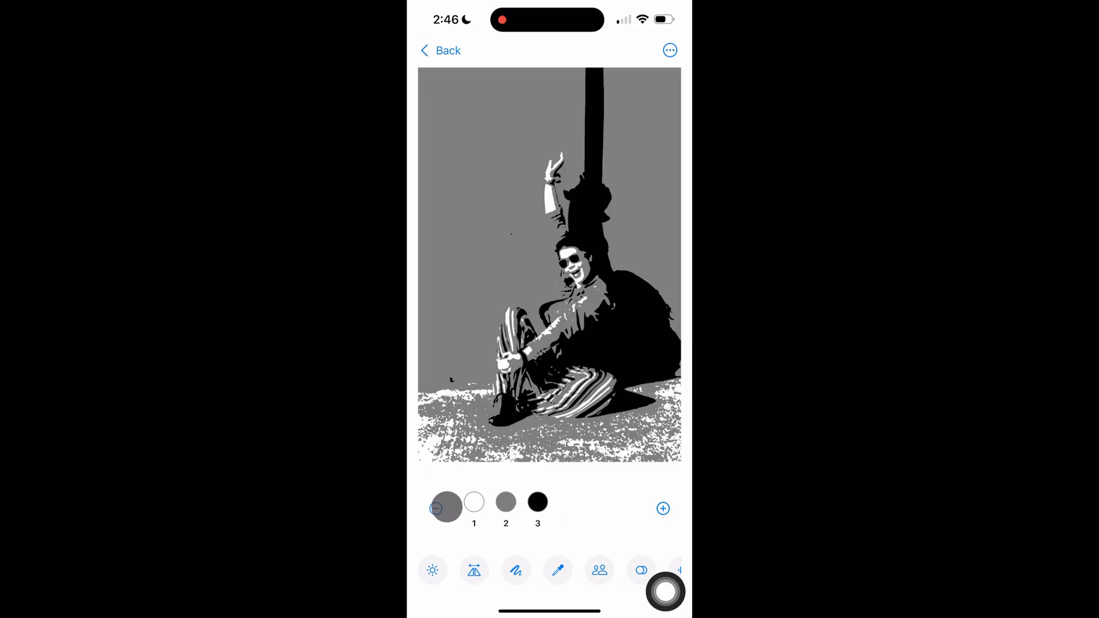
click(663, 509)
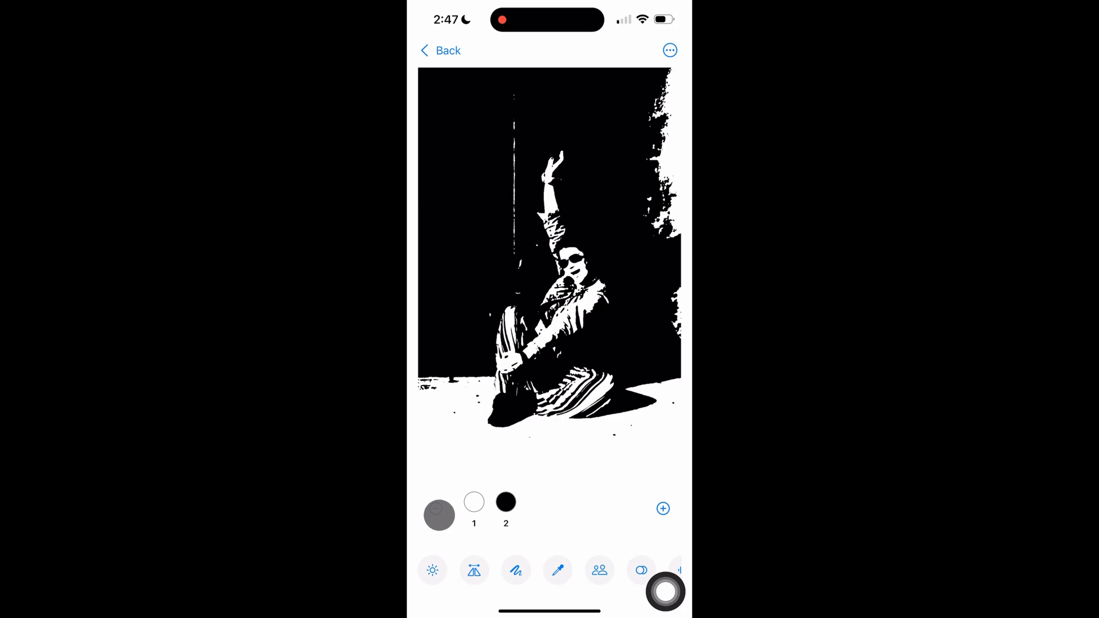
click(663, 508)
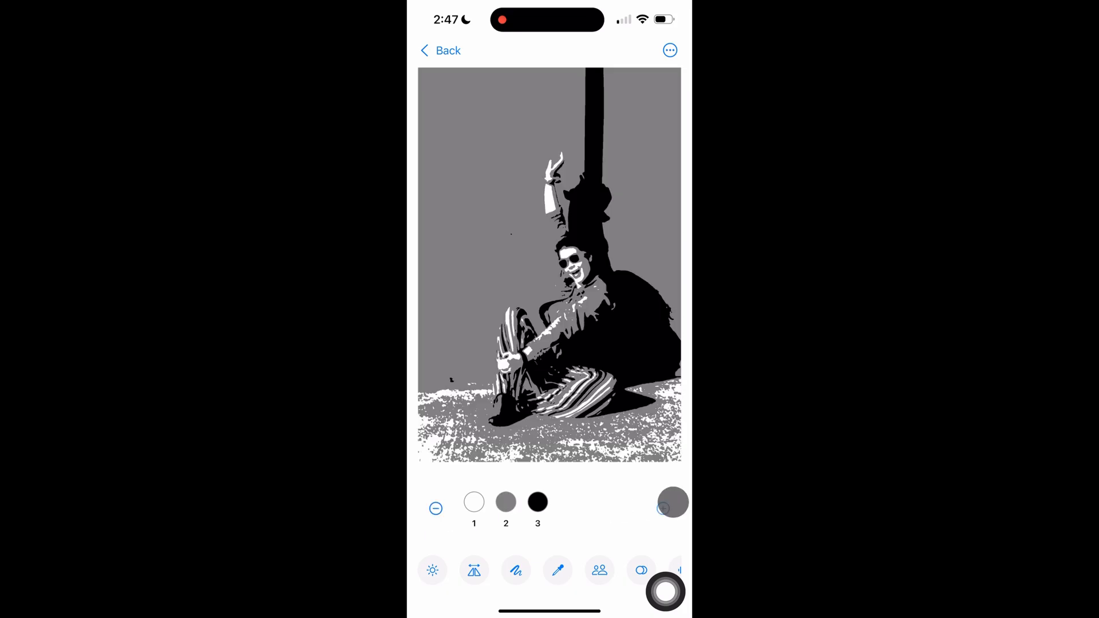
click(672, 501)
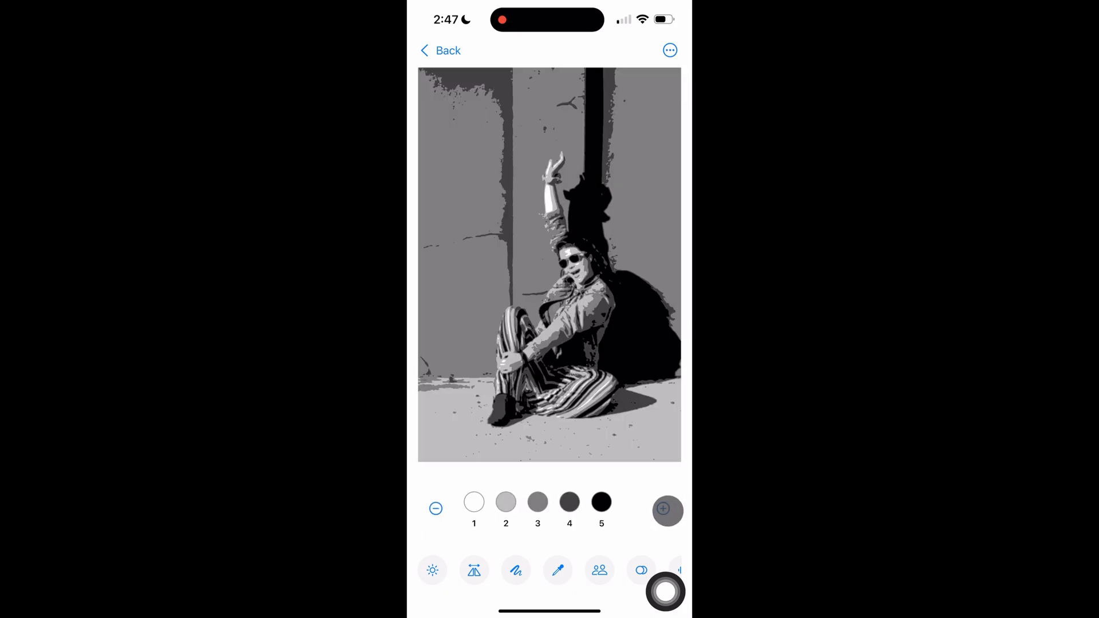
Step: Mirror the study horizontally and show it as outlines only, then bring up the mountain photo
click(473, 570)
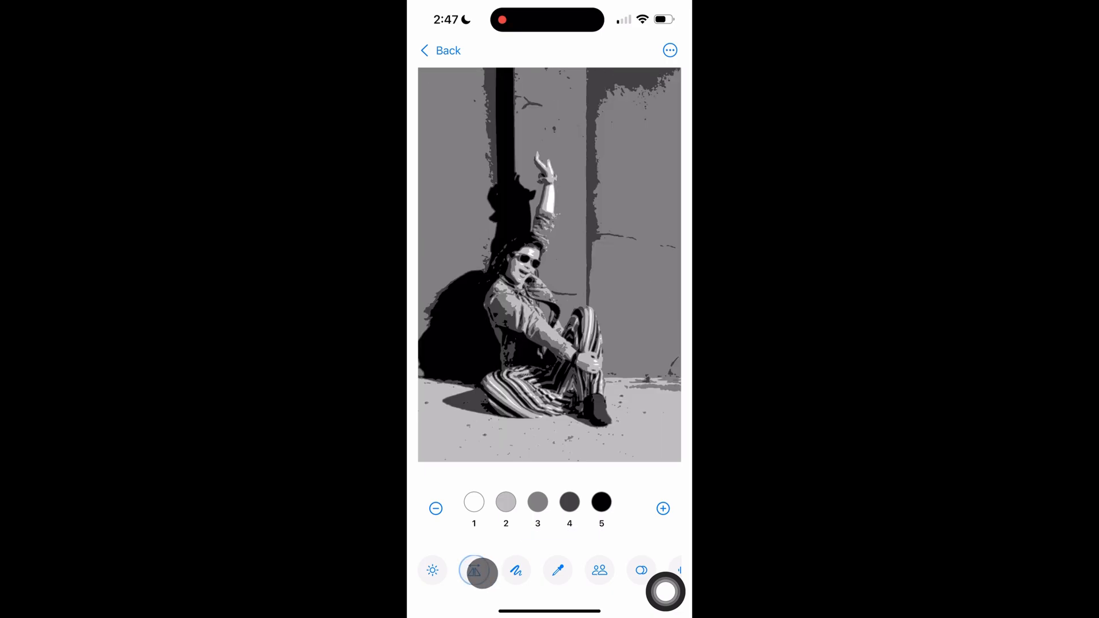
click(518, 569)
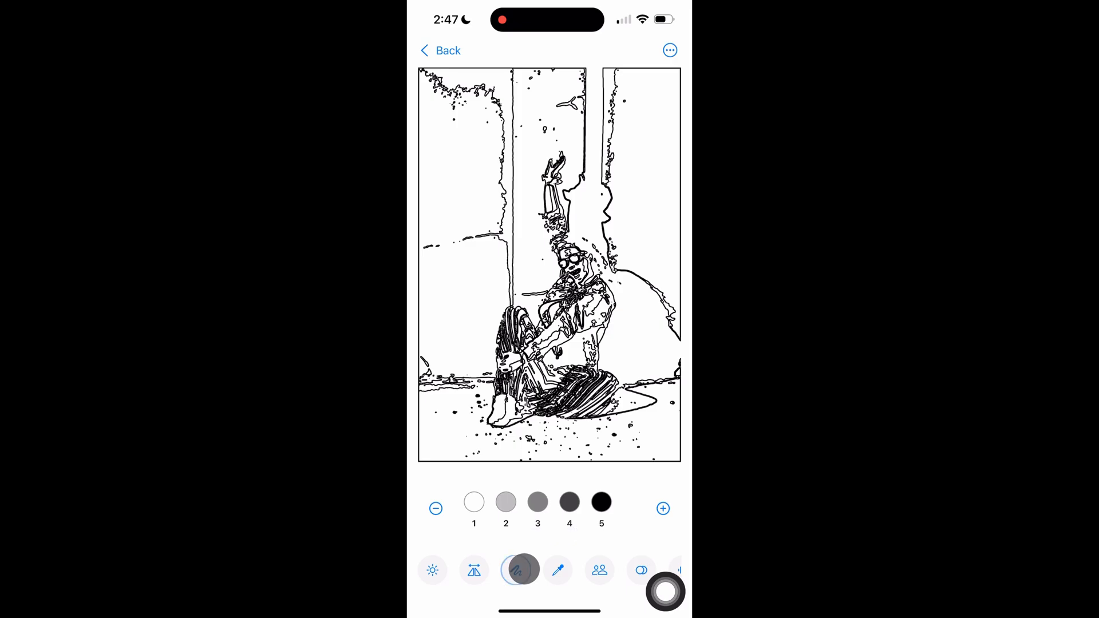
click(519, 570)
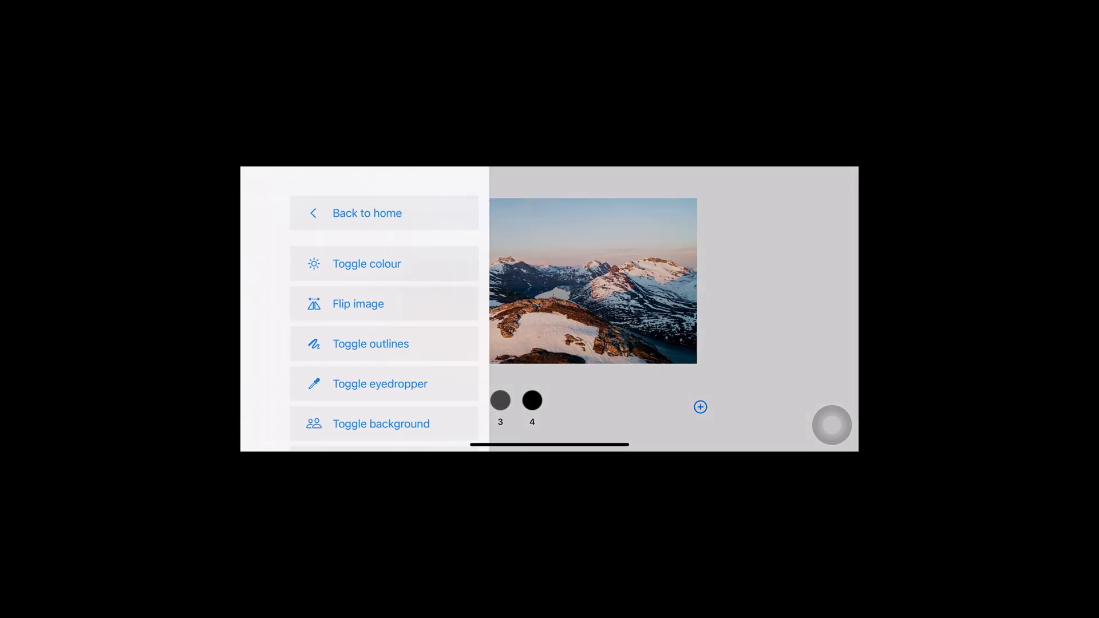
Step: Highlight values 2 and 8 on the mountain study, review the tool list, and return to the colour portrait
click(366, 263)
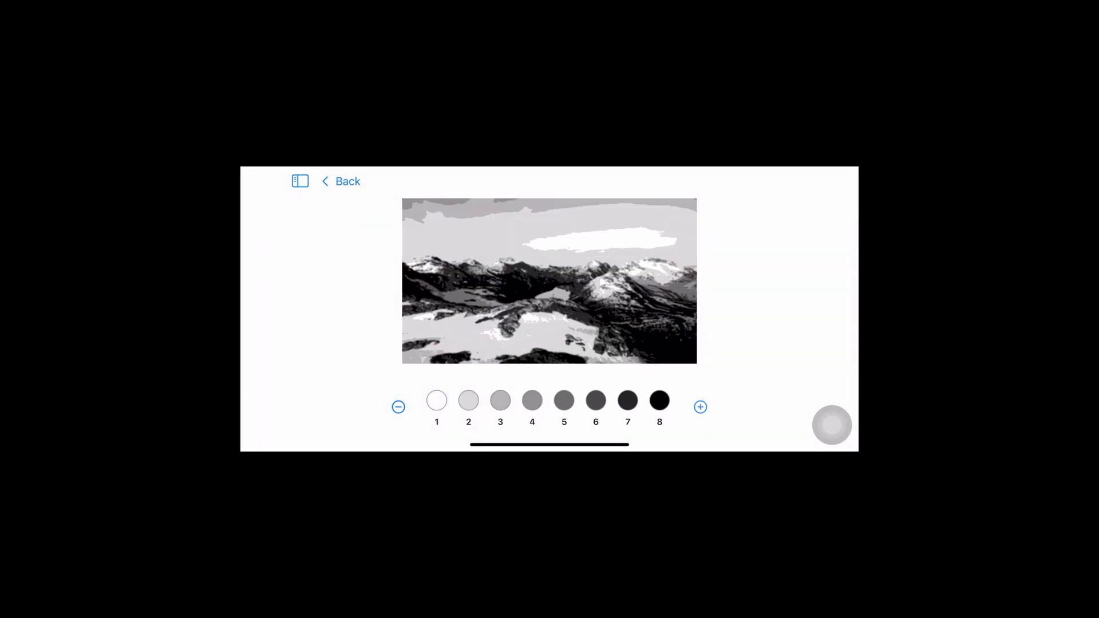
click(468, 401)
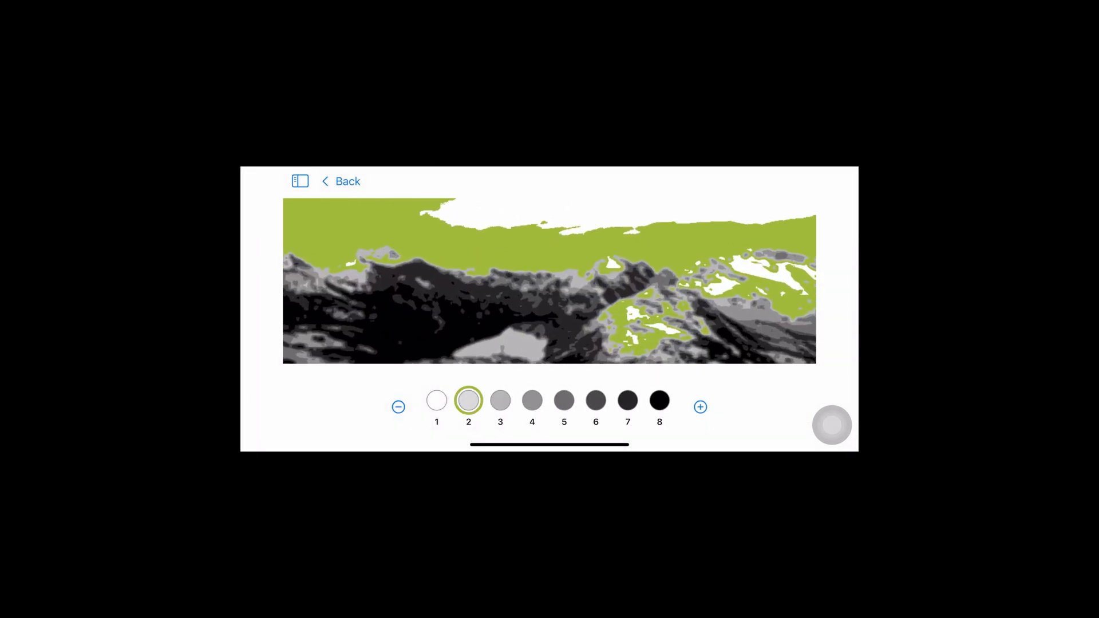
click(299, 181)
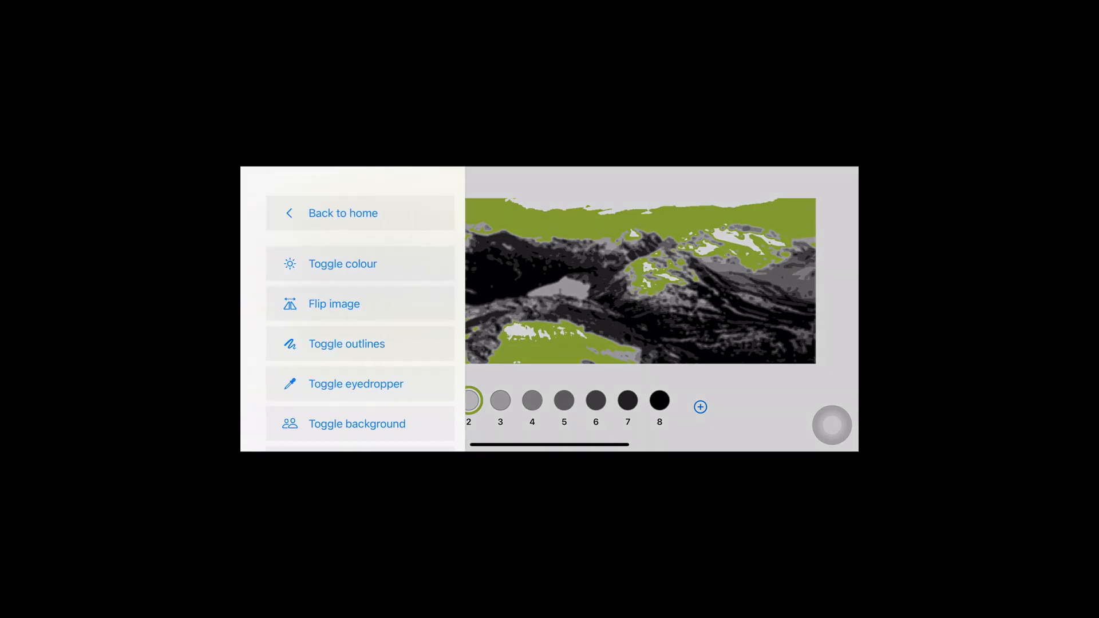
click(360, 263)
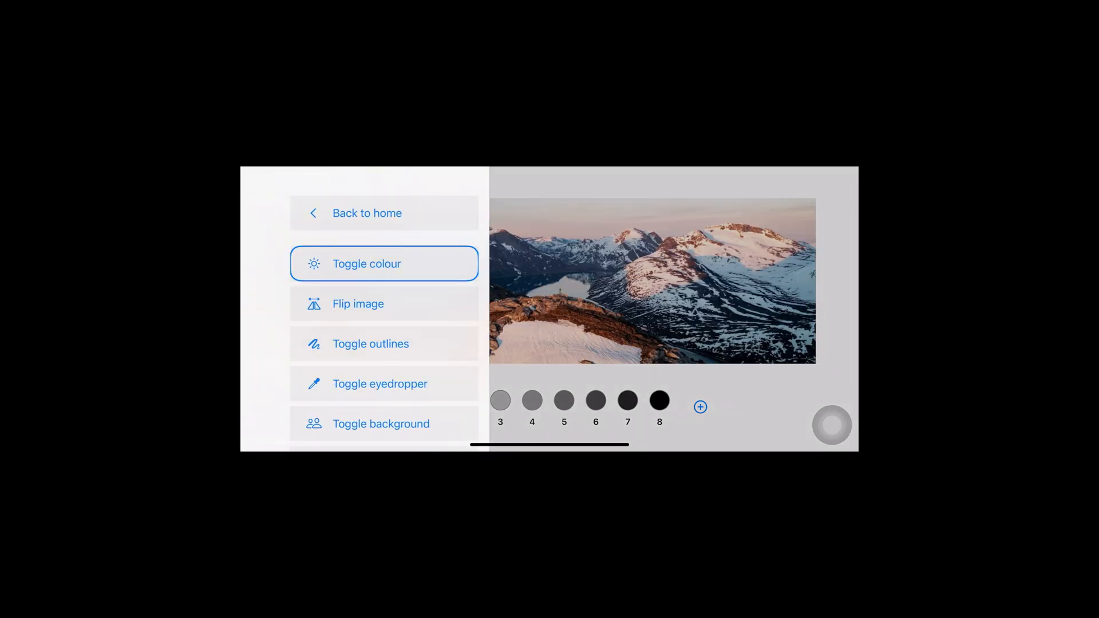
click(383, 383)
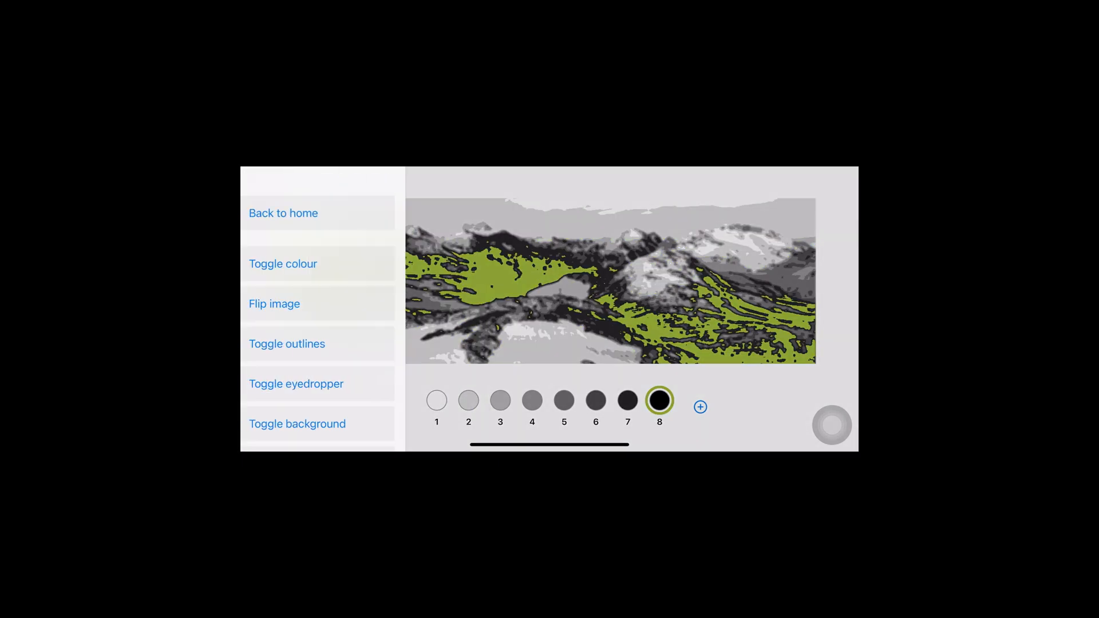
scroll(down, 3)
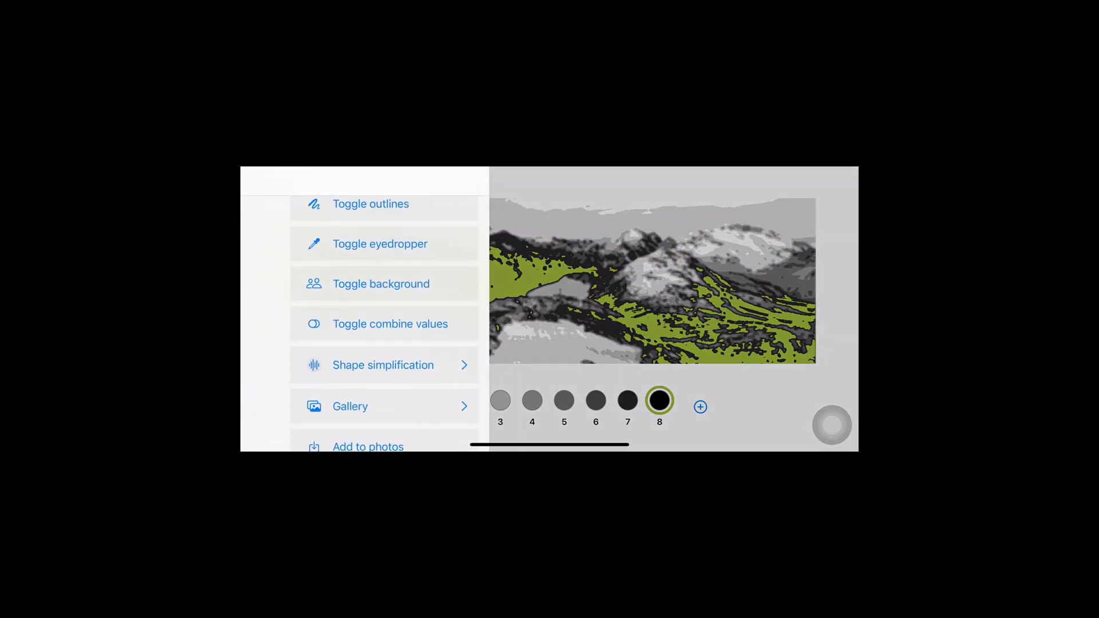
click(383, 364)
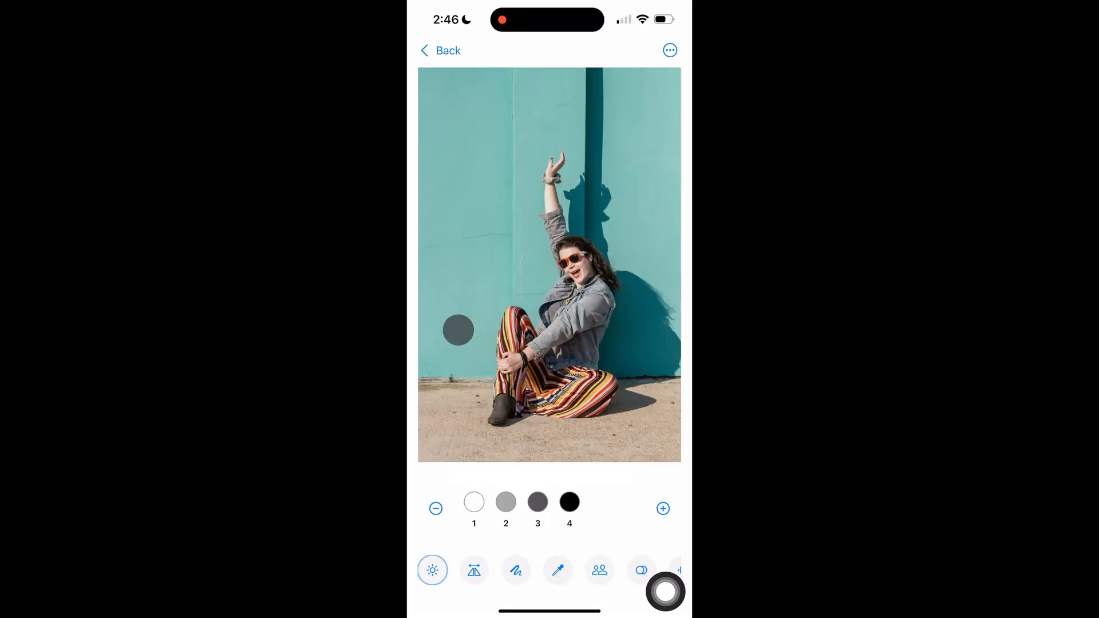
Step: Alternate the portrait between colour photo and grey value study several times, ending mirrored in grey
click(433, 570)
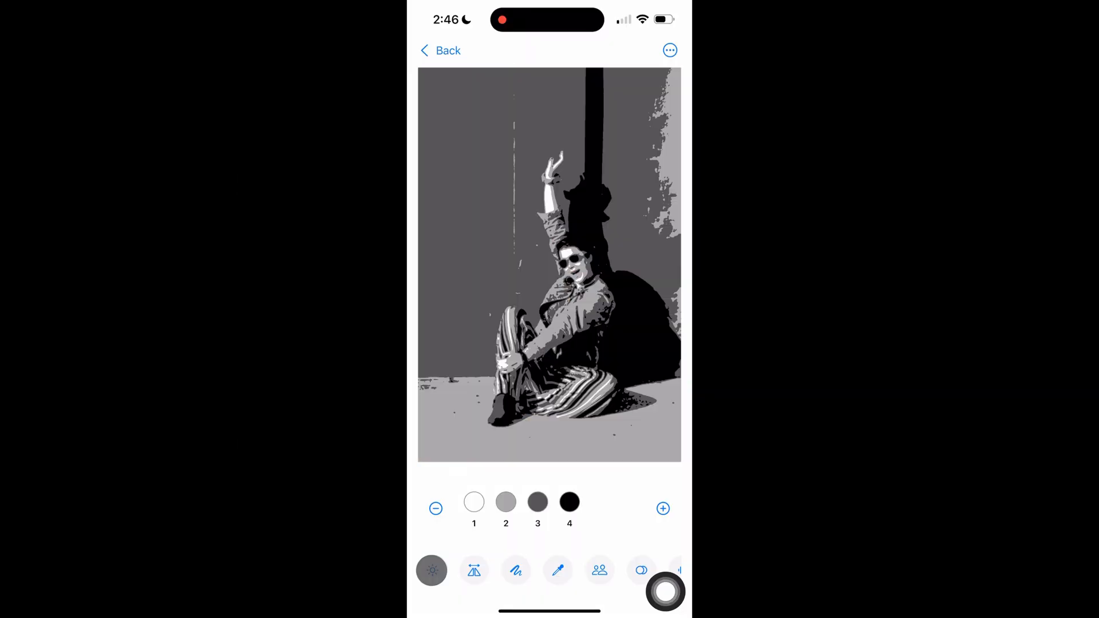
click(431, 569)
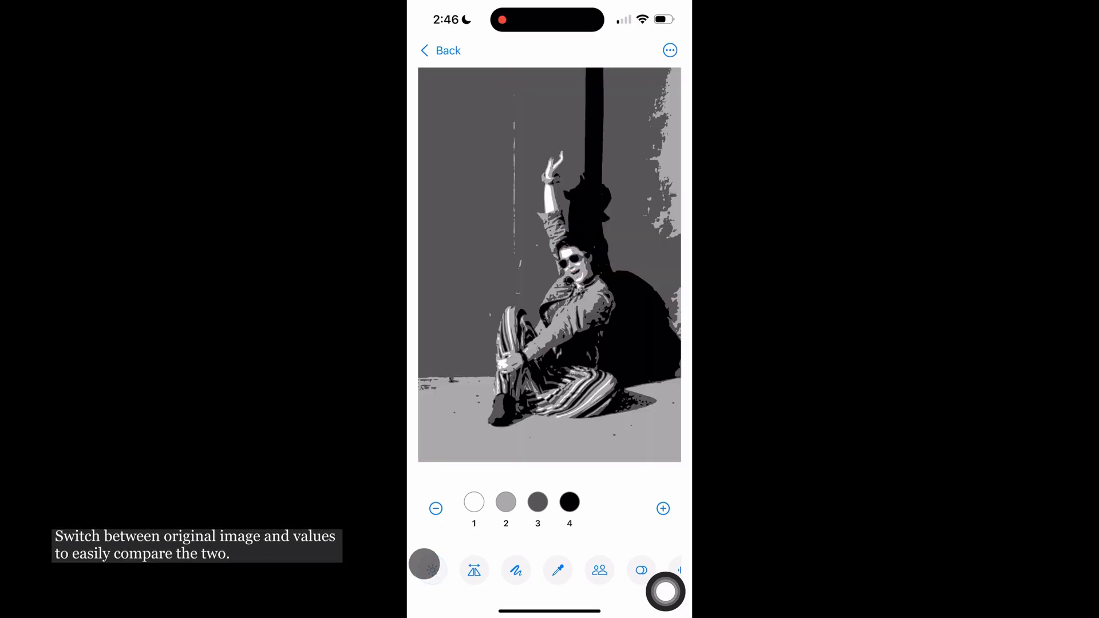
click(425, 569)
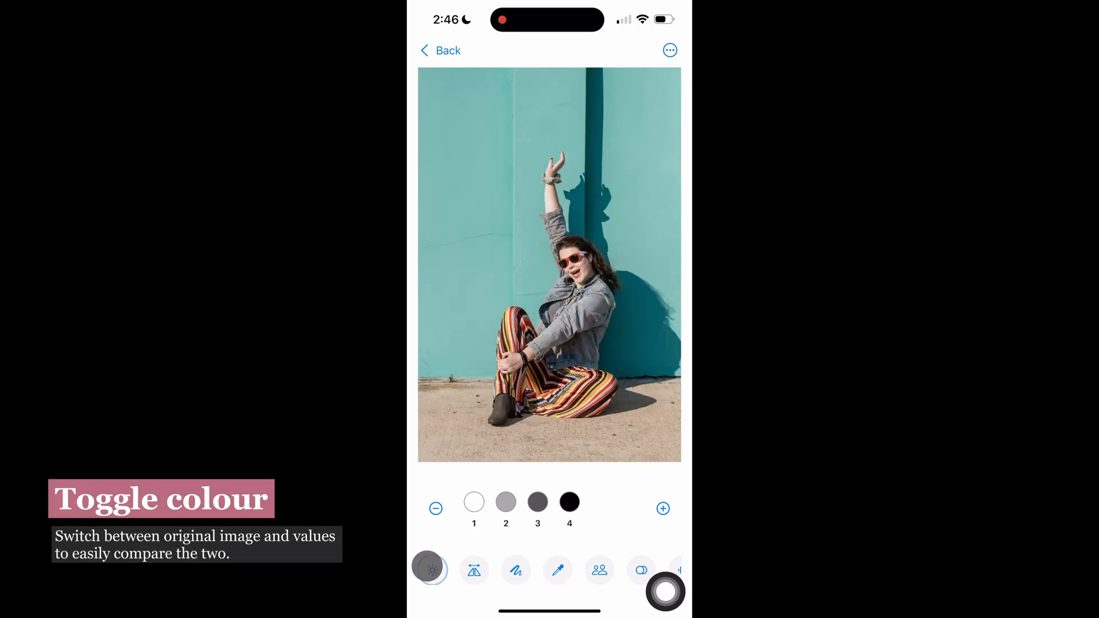
click(428, 569)
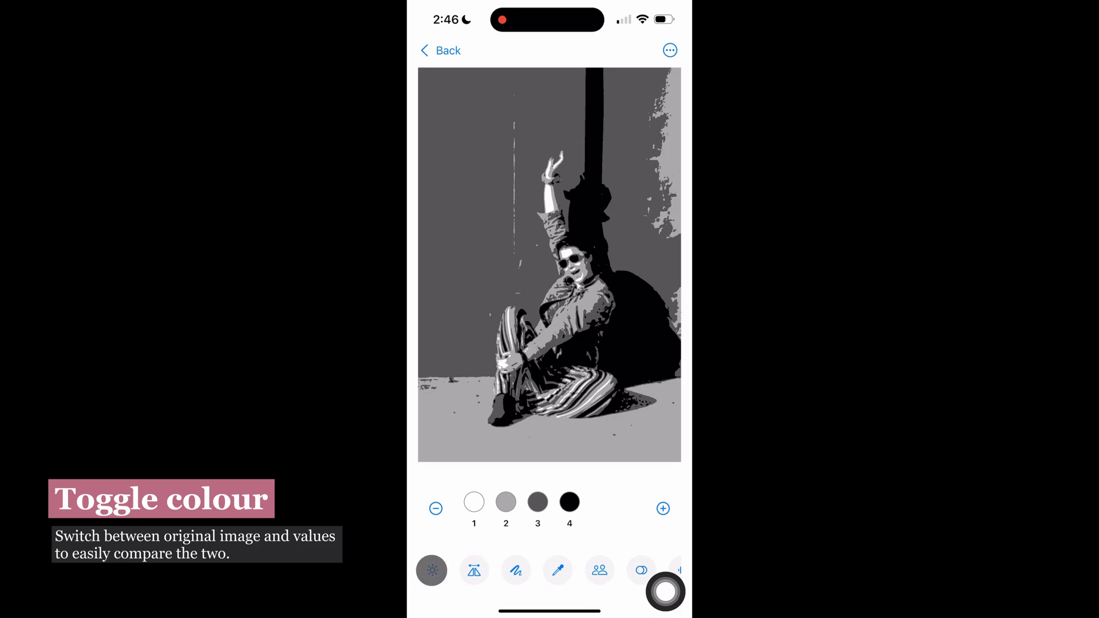
click(431, 569)
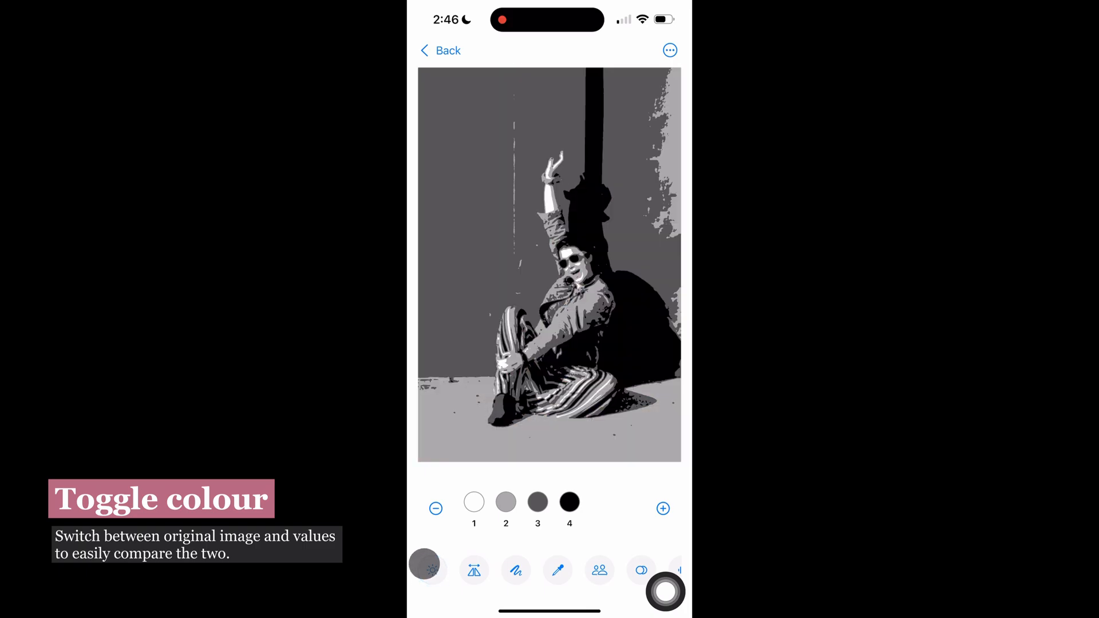
click(428, 569)
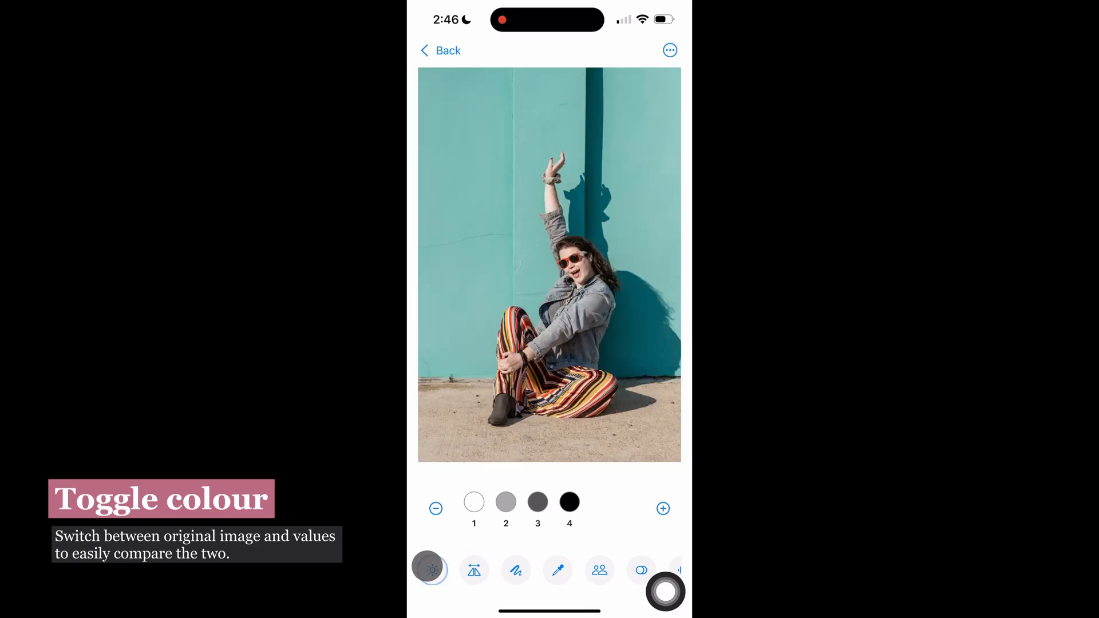
click(429, 569)
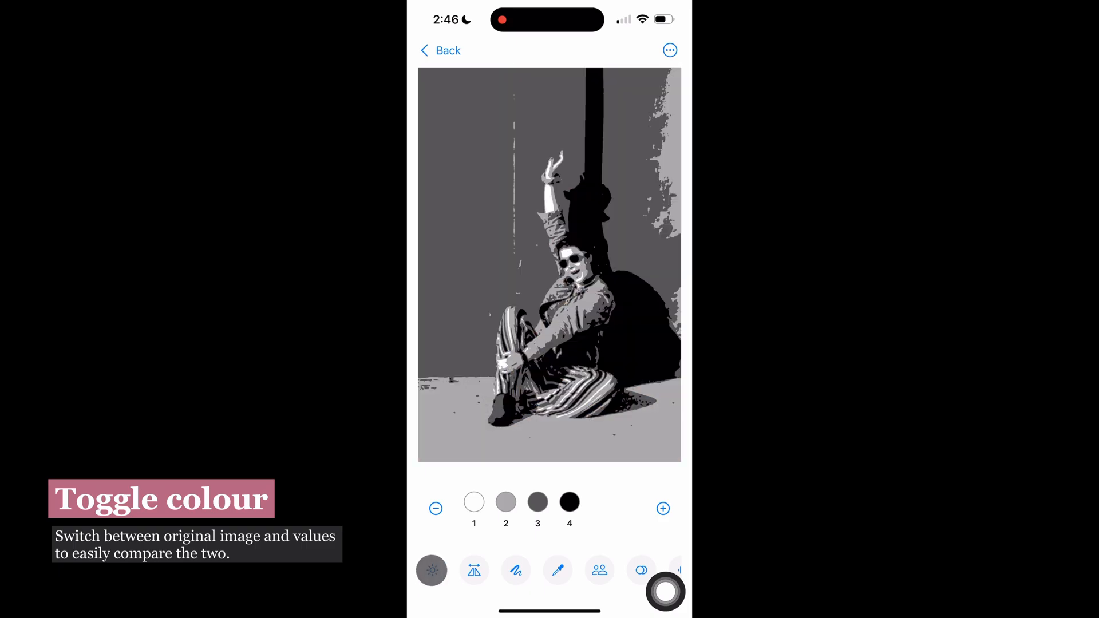
click(432, 570)
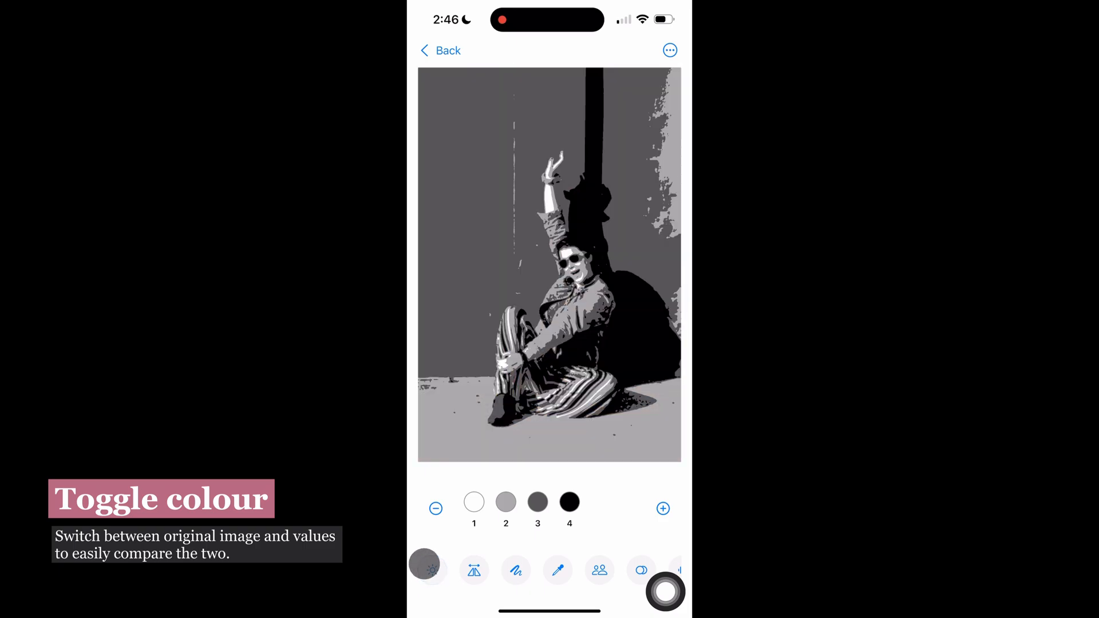
click(429, 569)
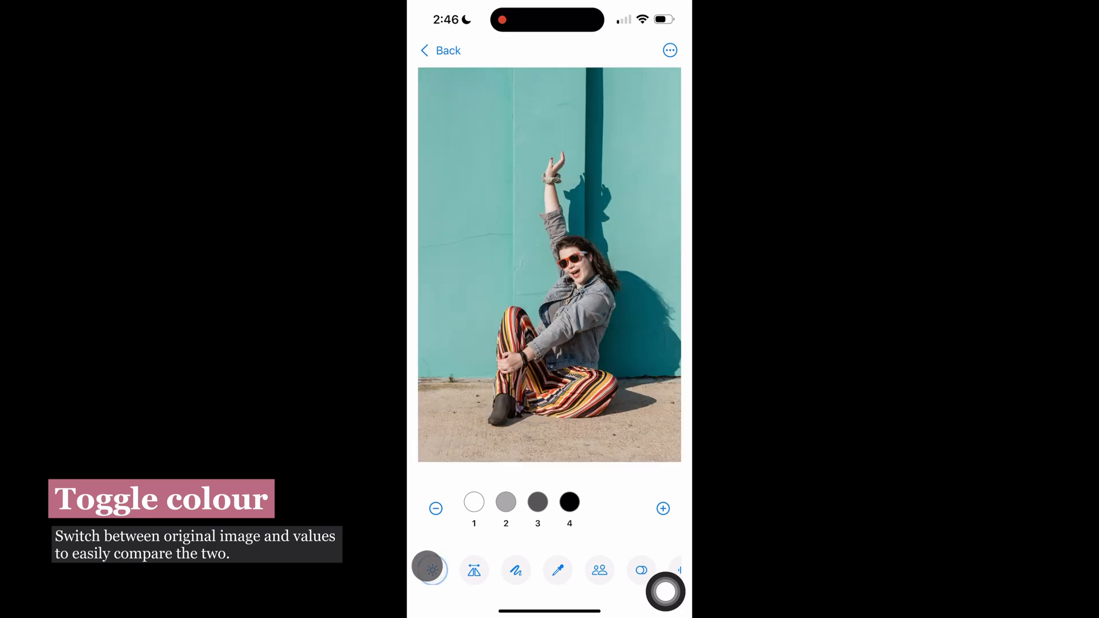
click(428, 569)
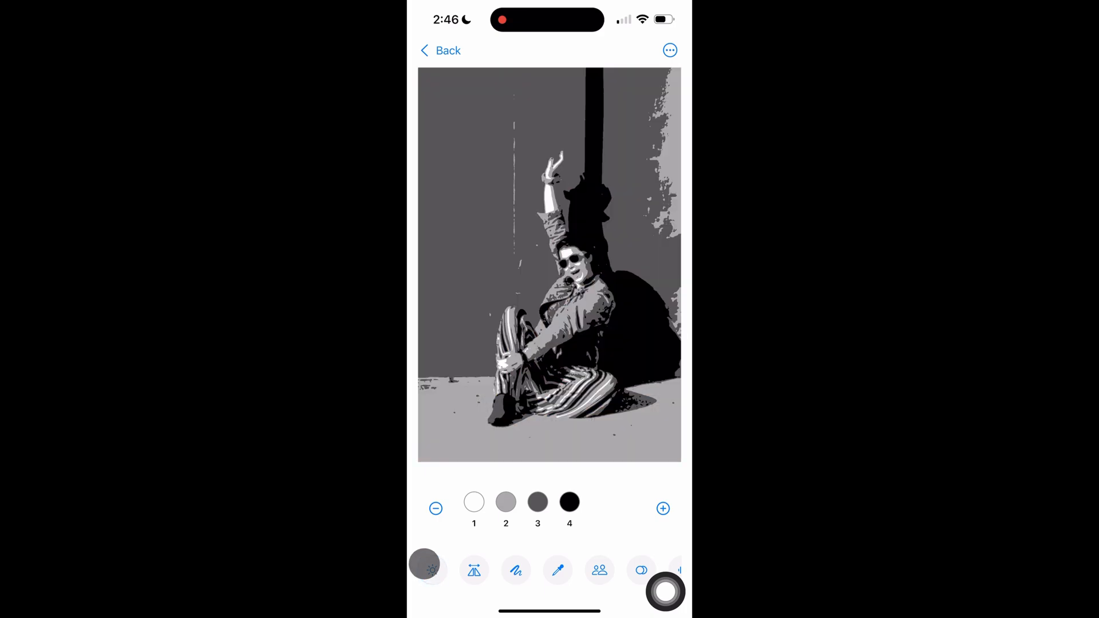
click(473, 570)
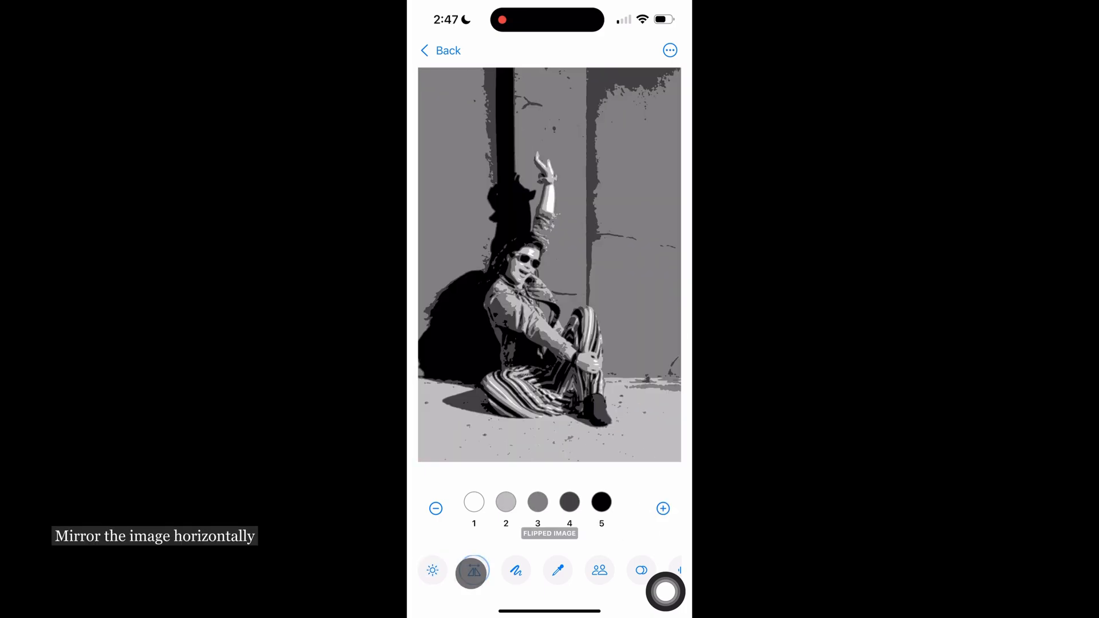
Step: Flip the portrait value study horizontally and back again
click(473, 570)
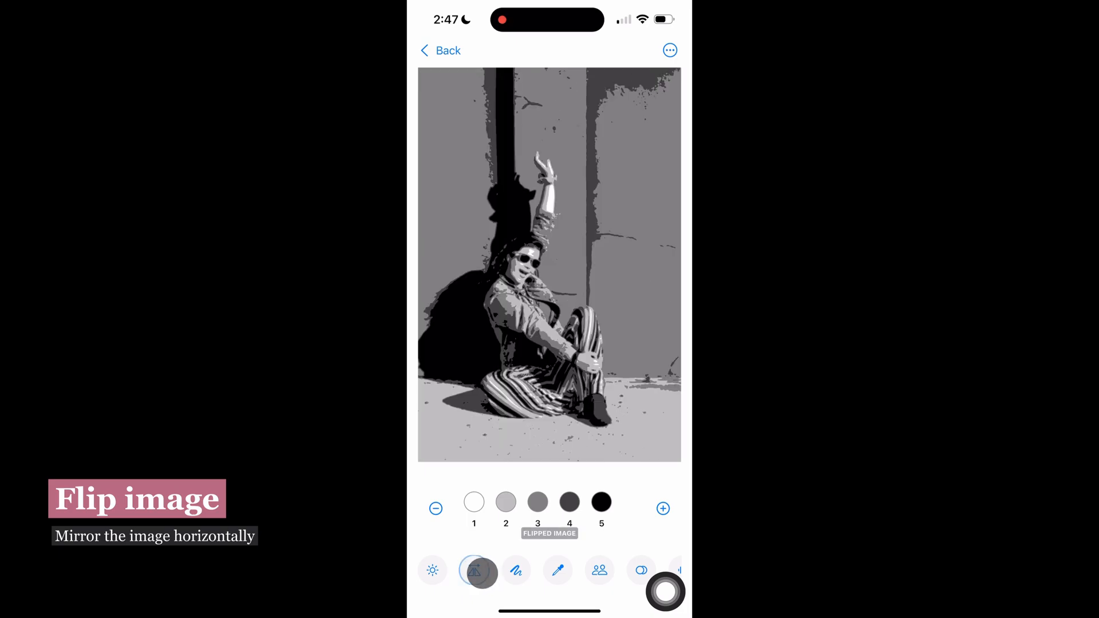
click(472, 570)
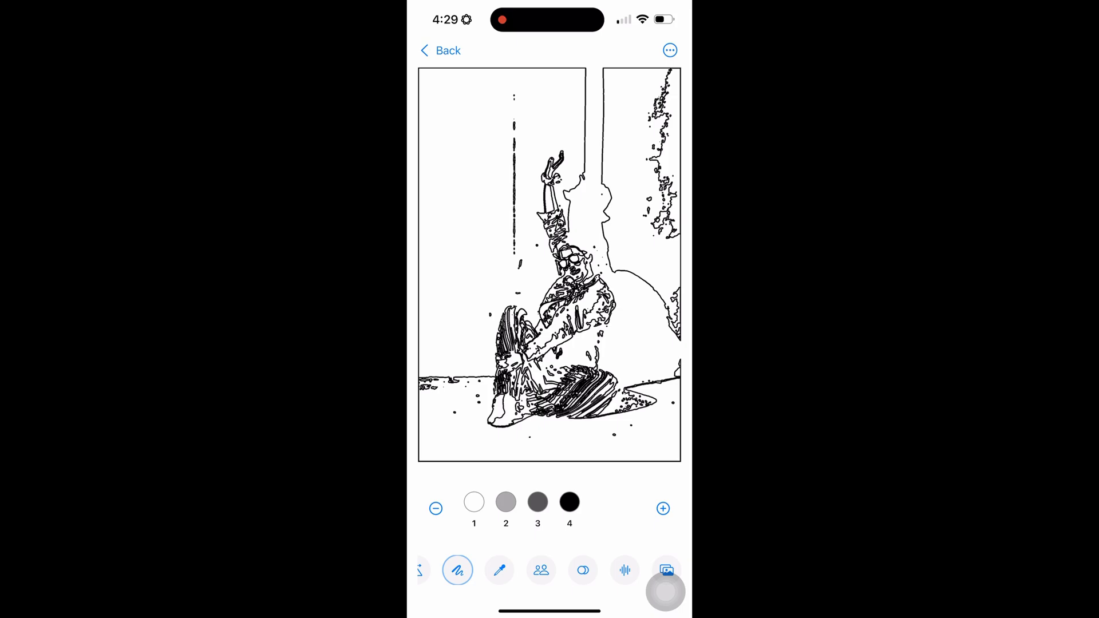
Step: Switch the outline view off and on, marking value 3 then value 1 areas on the outlines, then clearing
click(456, 570)
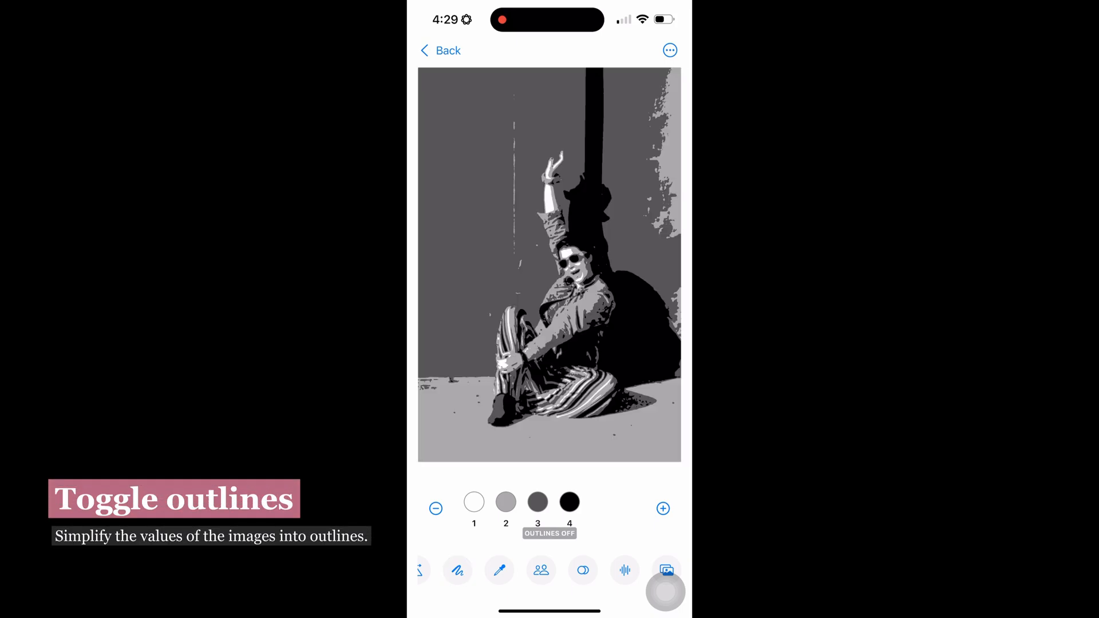
click(456, 569)
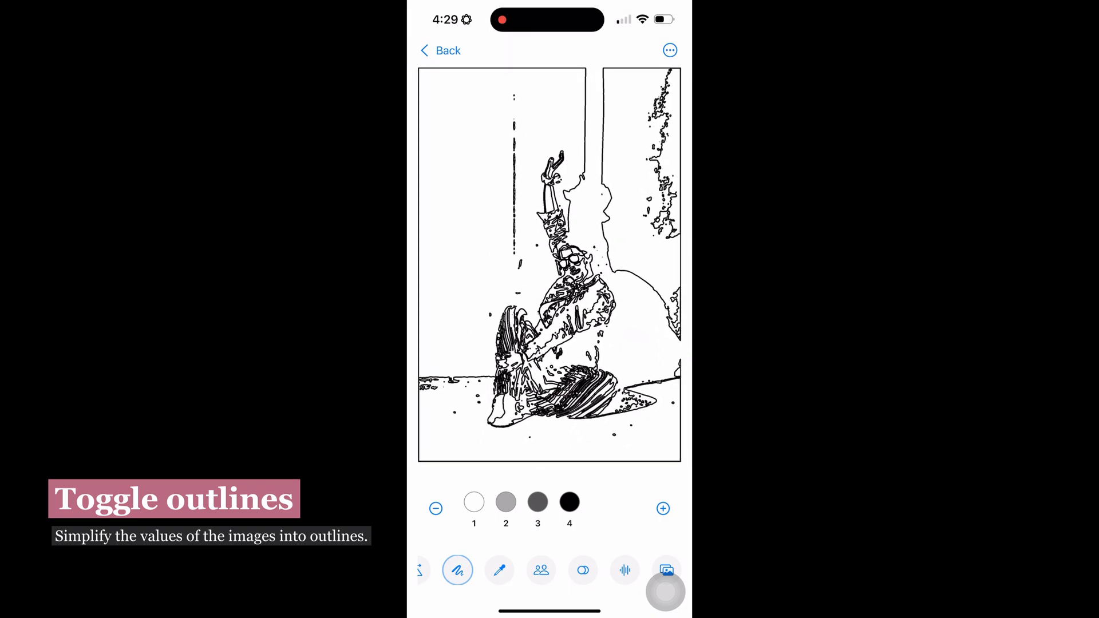
click(538, 502)
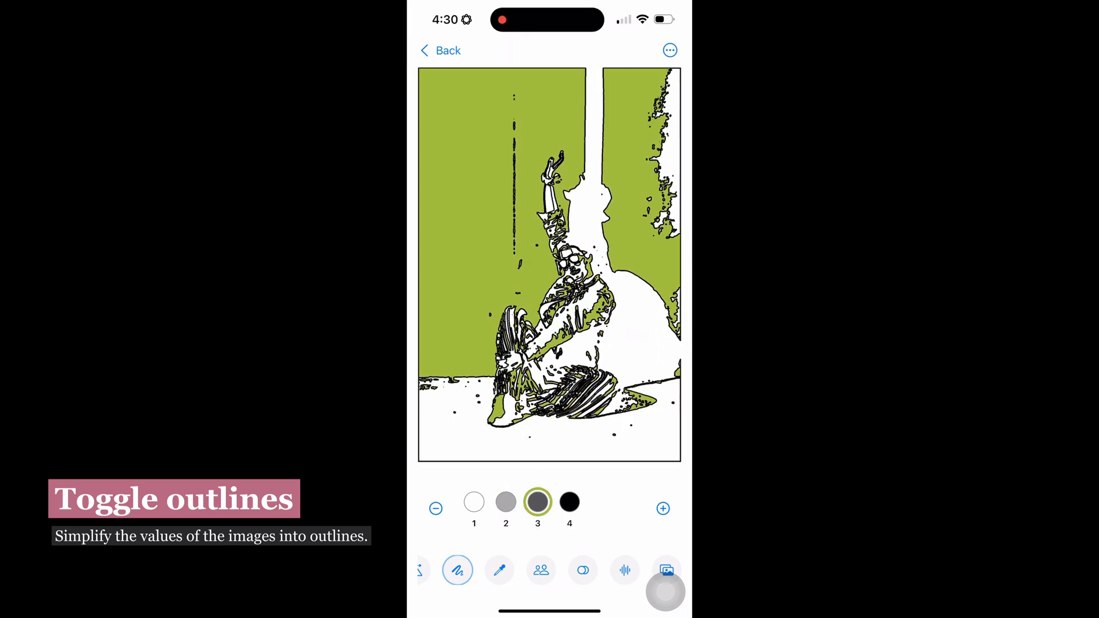
click(474, 501)
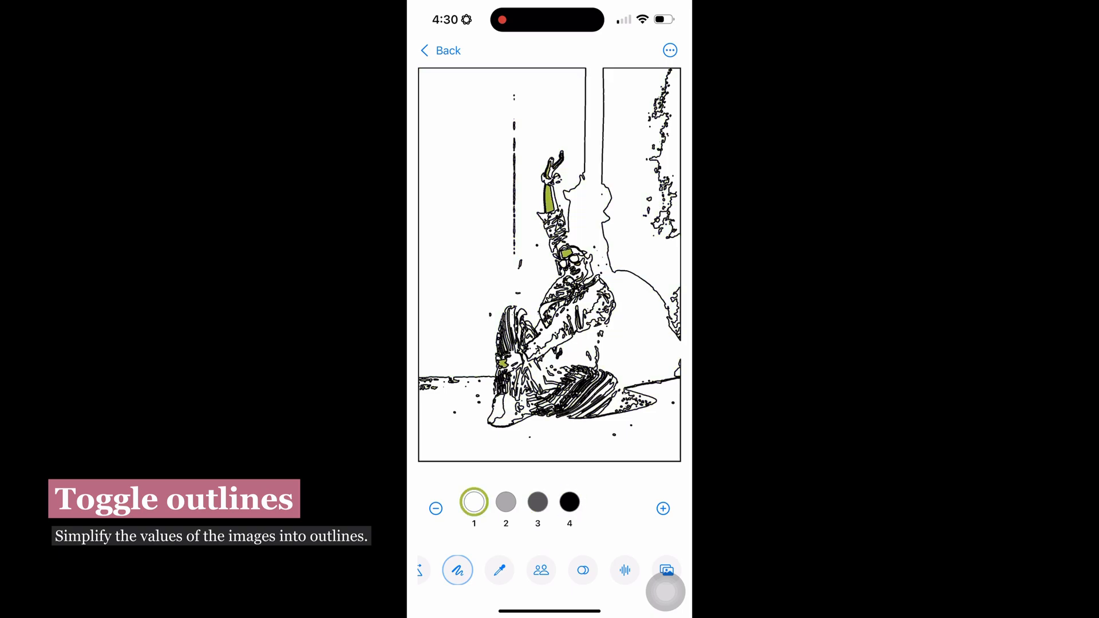
click(473, 501)
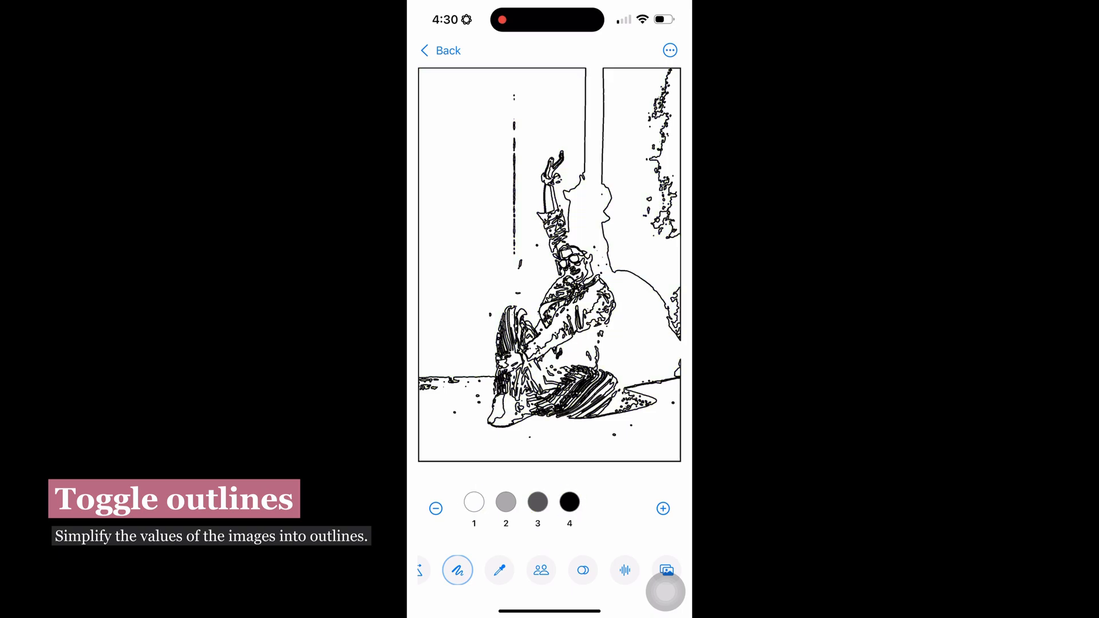
Step: Return to solid greys, show outlines again and toggle the value 3 marking repeatedly
click(538, 501)
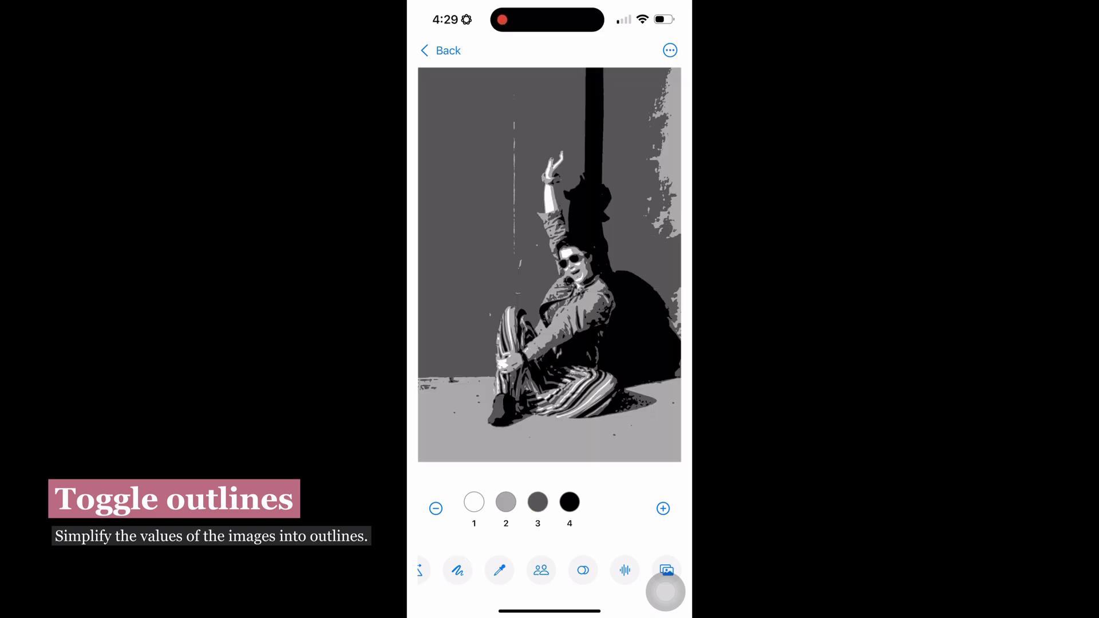
click(457, 570)
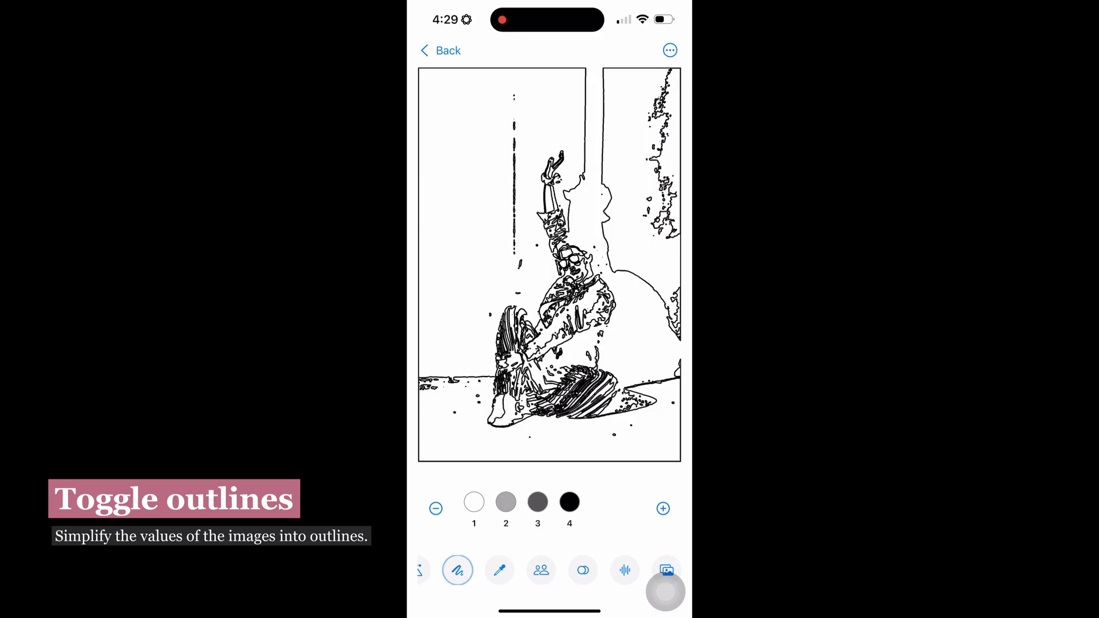
click(538, 502)
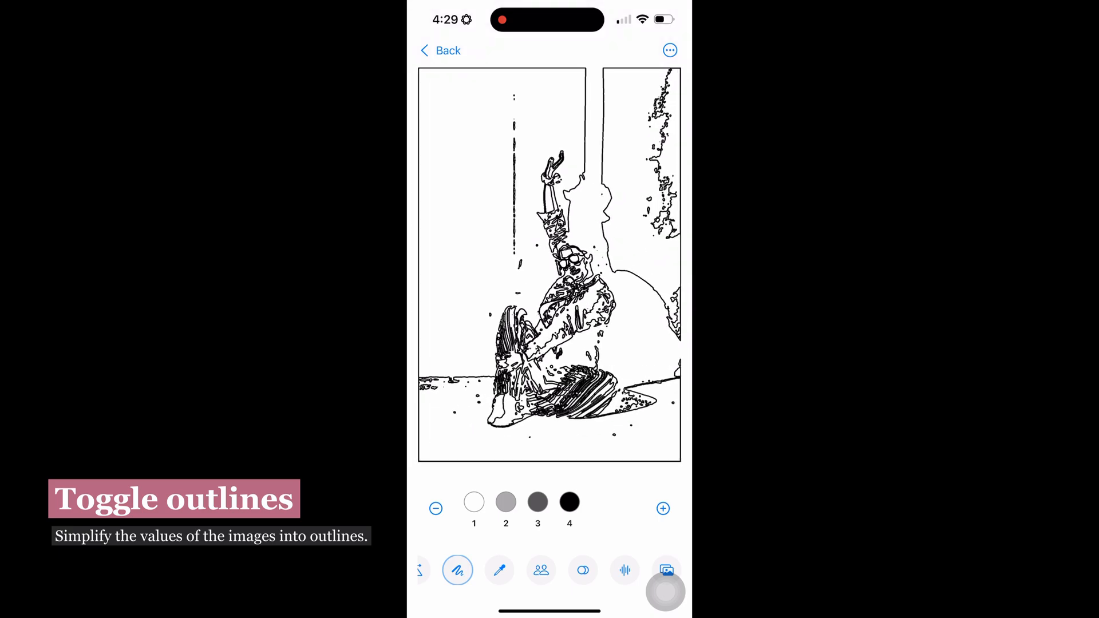
click(538, 501)
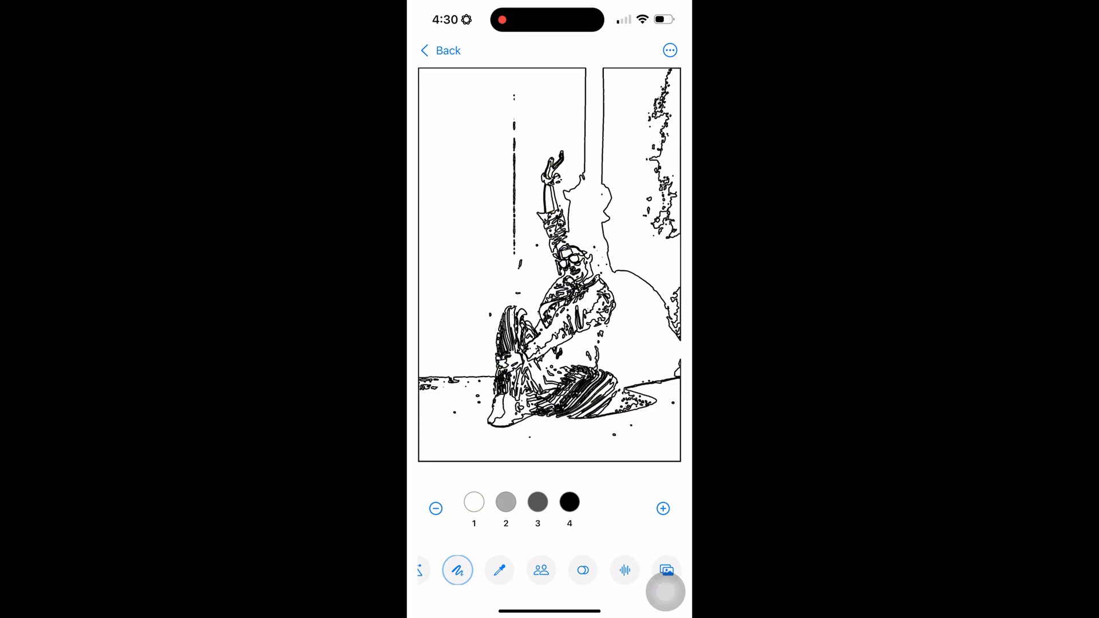
click(538, 501)
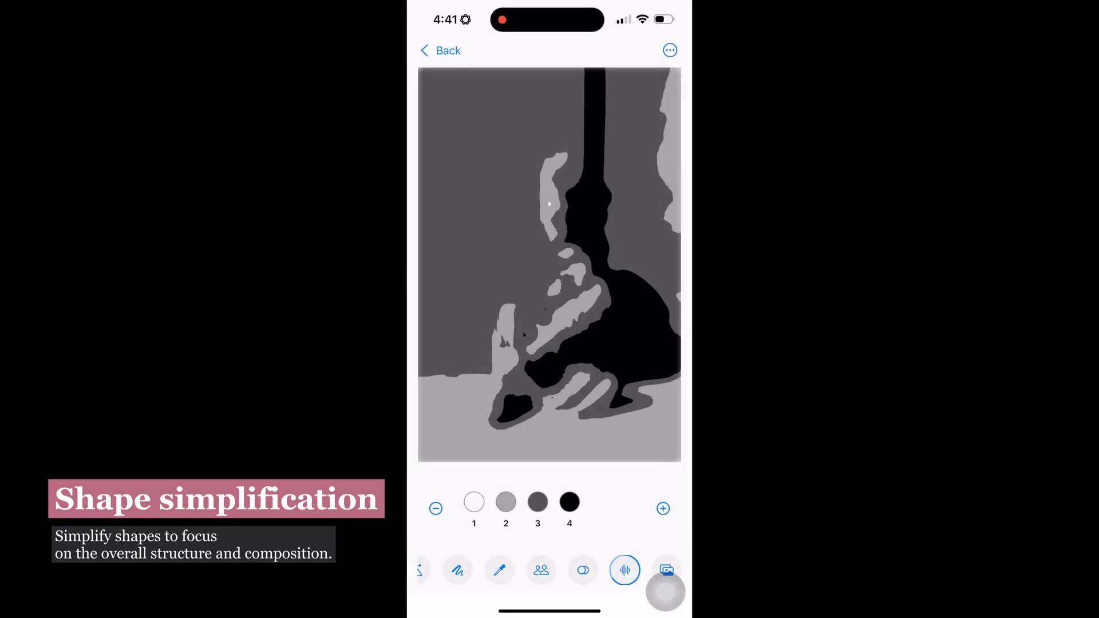
Step: Mark the value 3 areas of the simplified shapes, then leave shape simplification
click(538, 502)
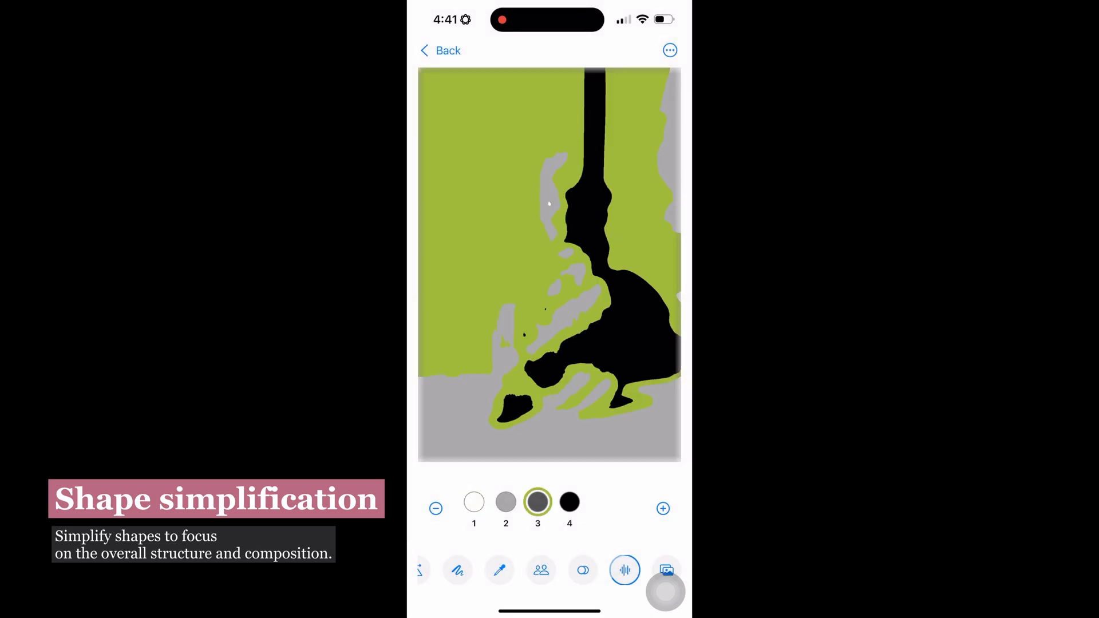
click(622, 569)
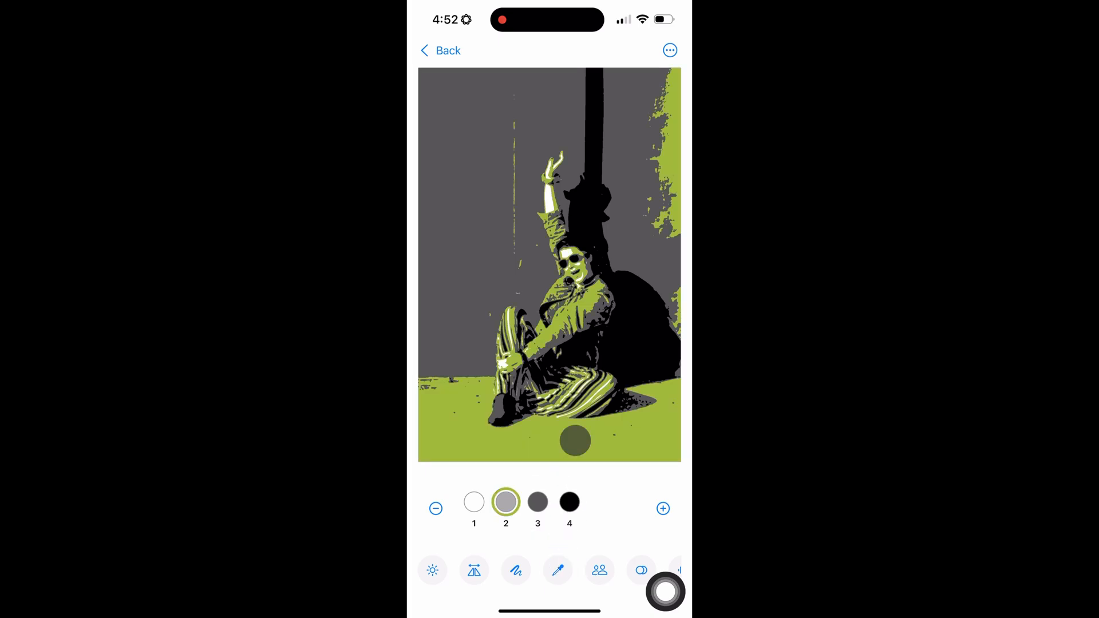
Step: Mark value 3, then use the eyedropper to pick values 2 and 4 from points on the photo
click(538, 502)
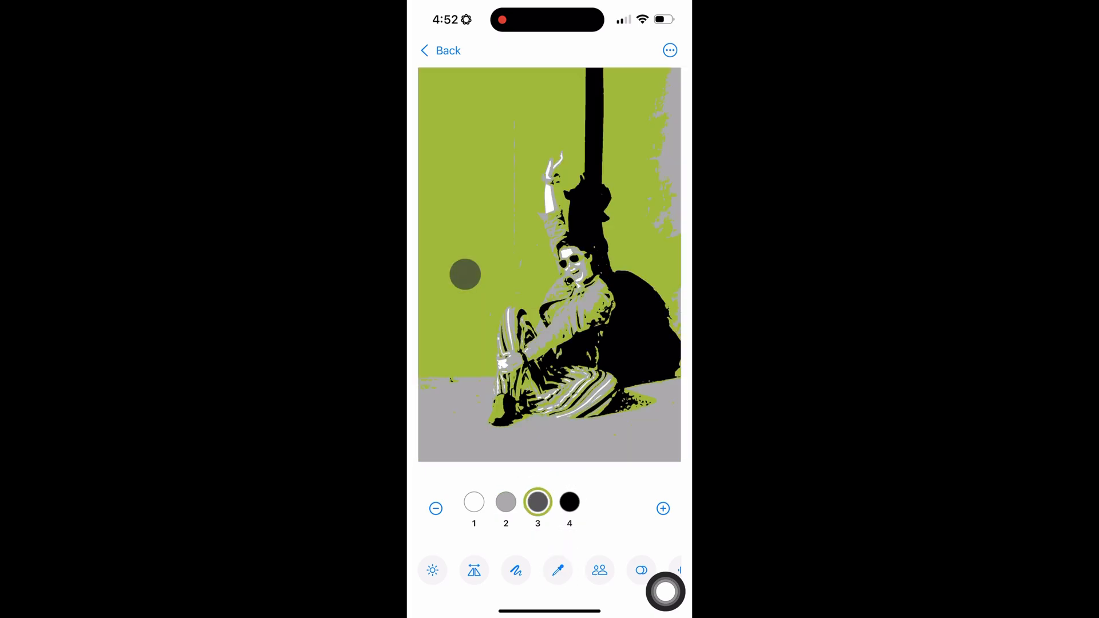
click(569, 502)
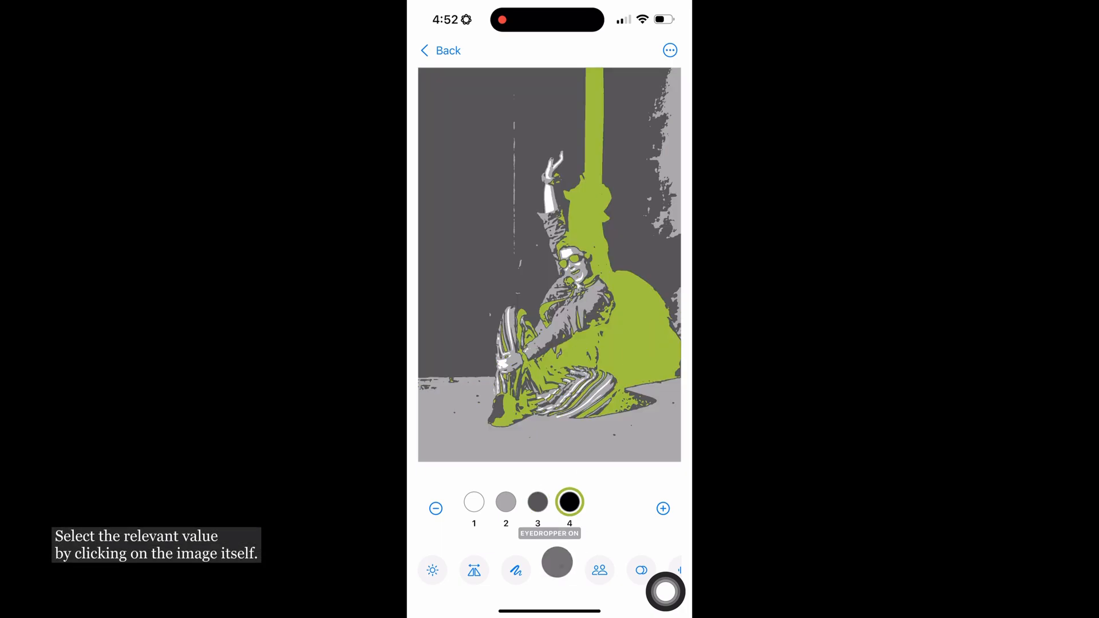
click(505, 501)
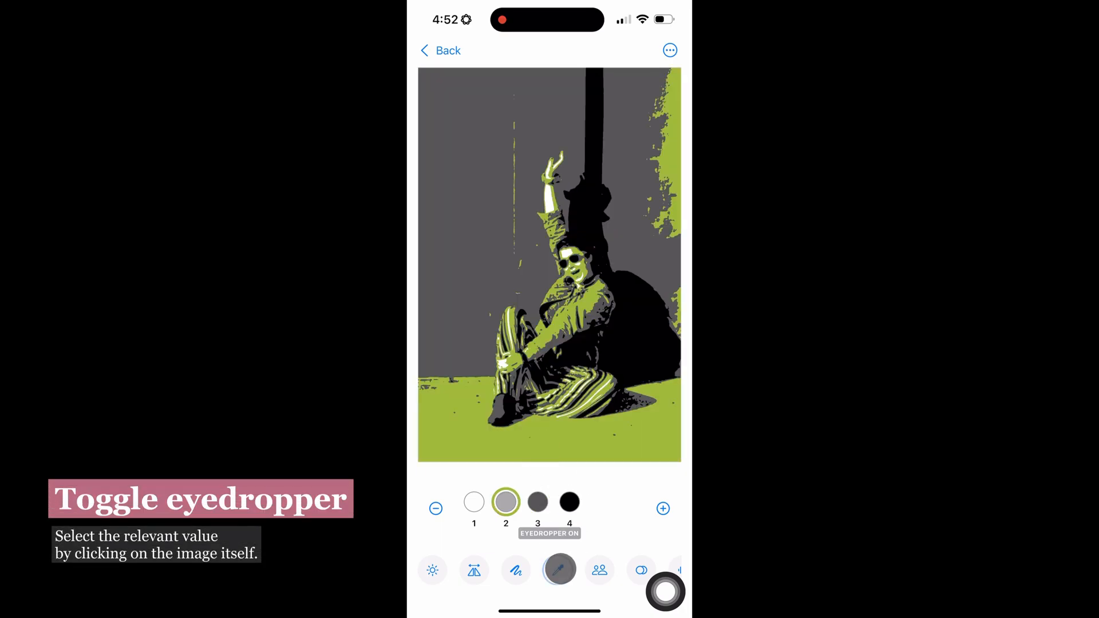
click(568, 501)
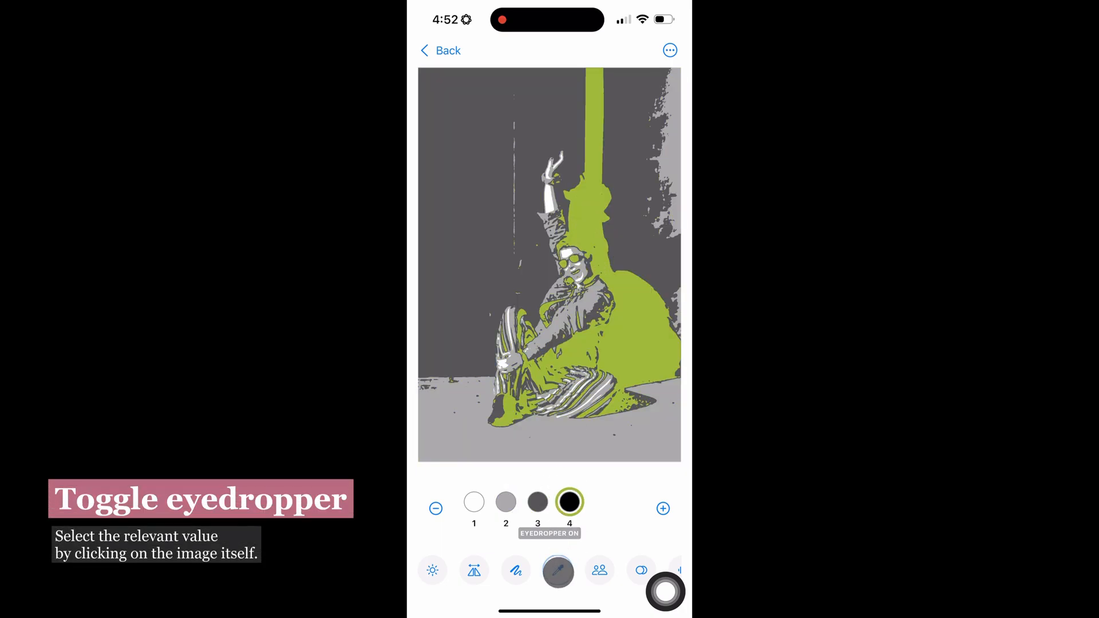
click(505, 502)
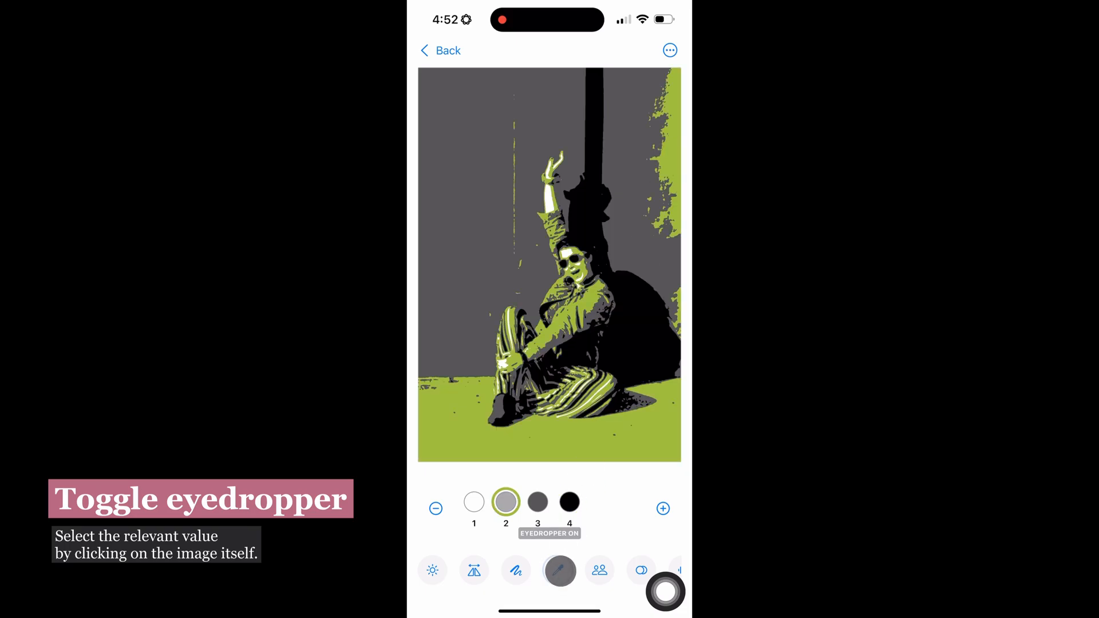
click(538, 501)
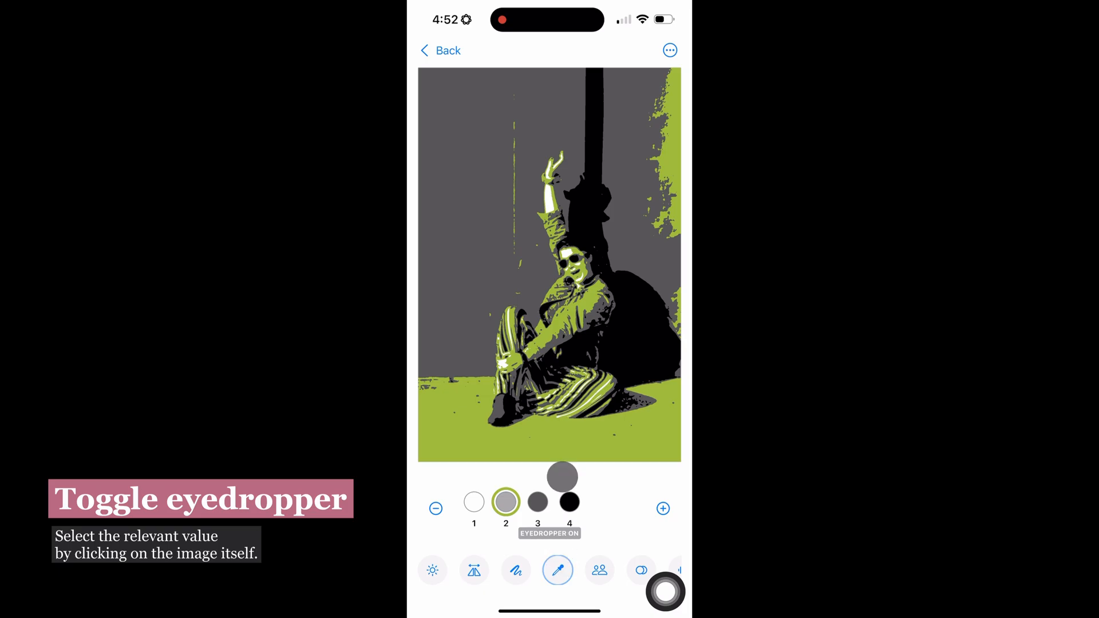
Step: Mark and clear value areas, pick the dark shadow value 4 once more, and return to the plain grey study
click(557, 570)
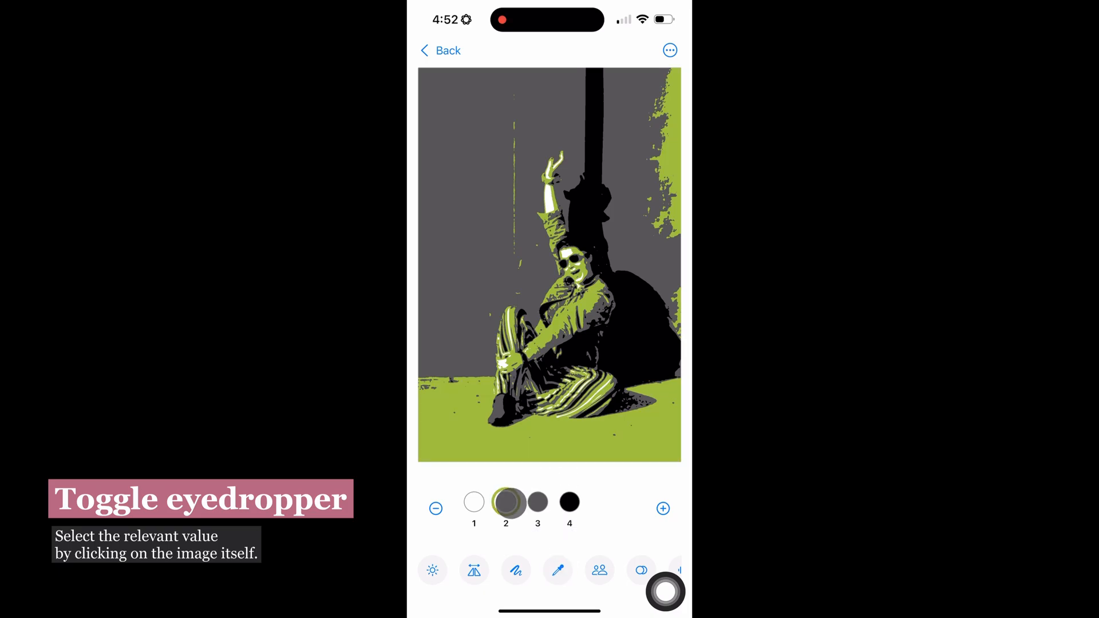
click(474, 501)
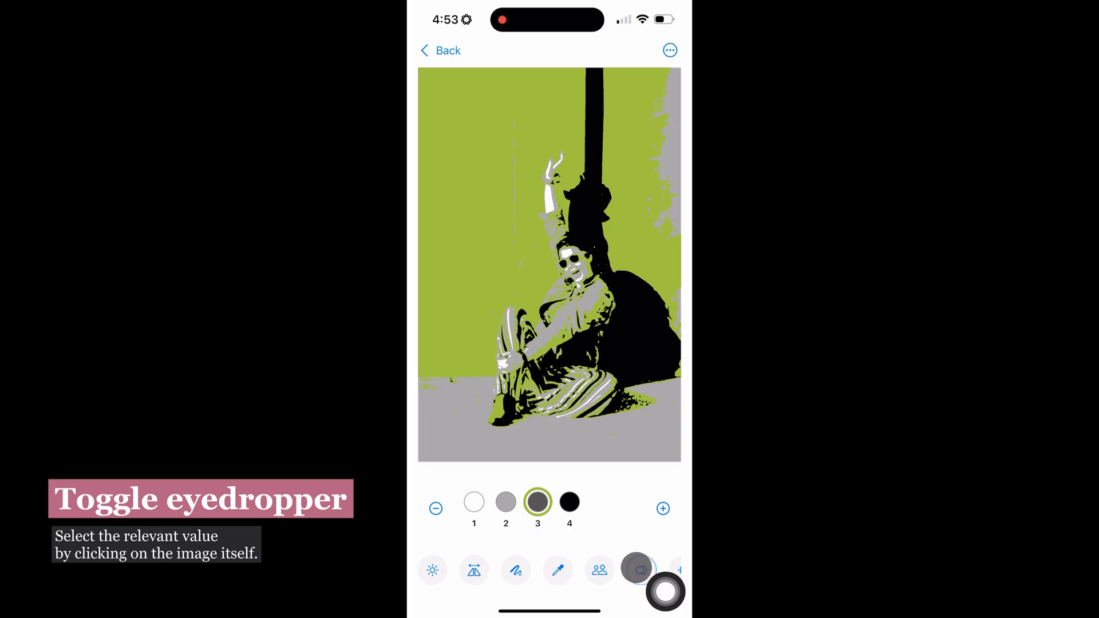
click(557, 570)
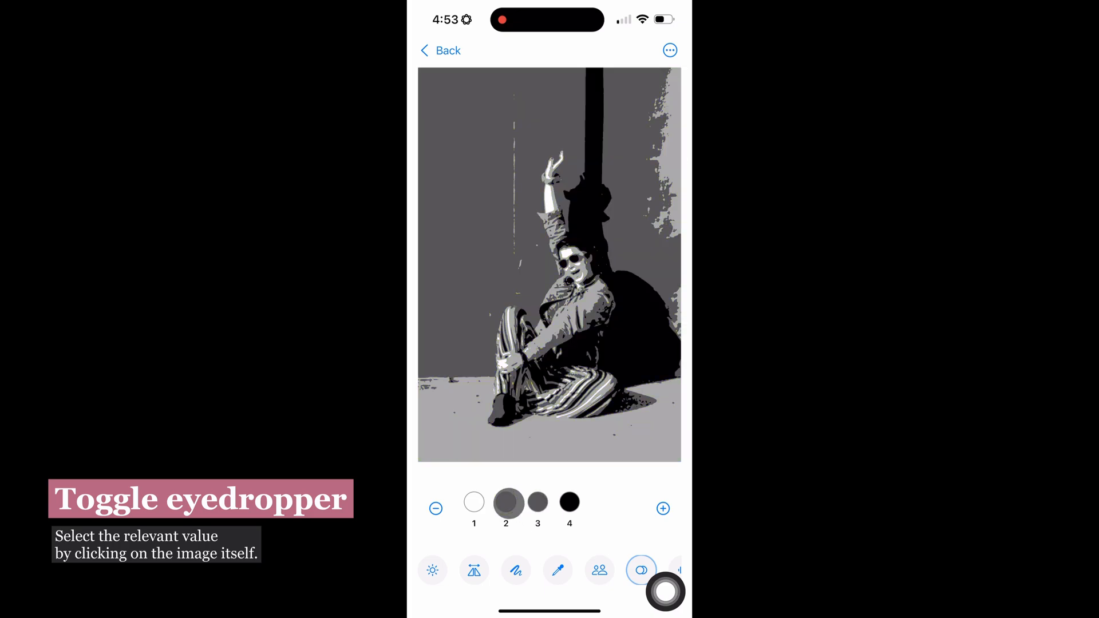
click(557, 570)
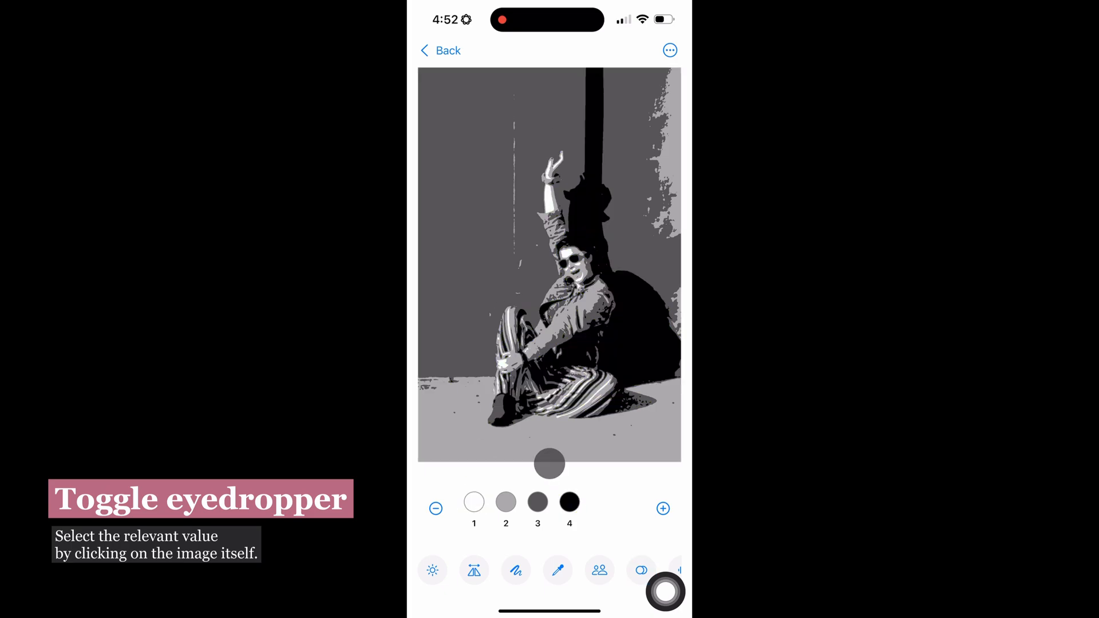
click(558, 570)
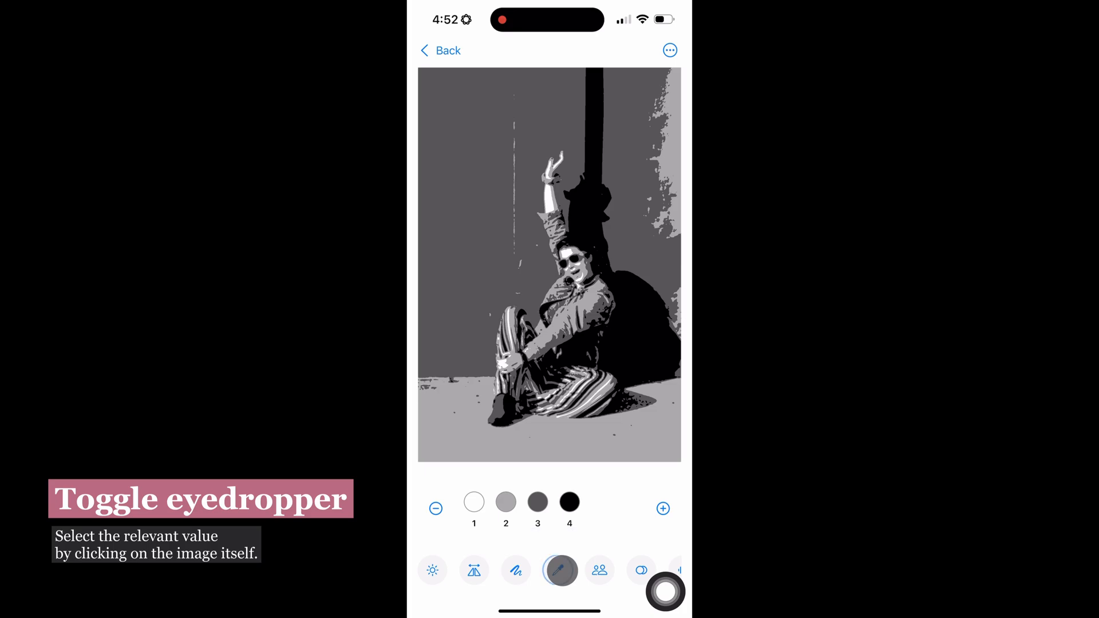
click(505, 502)
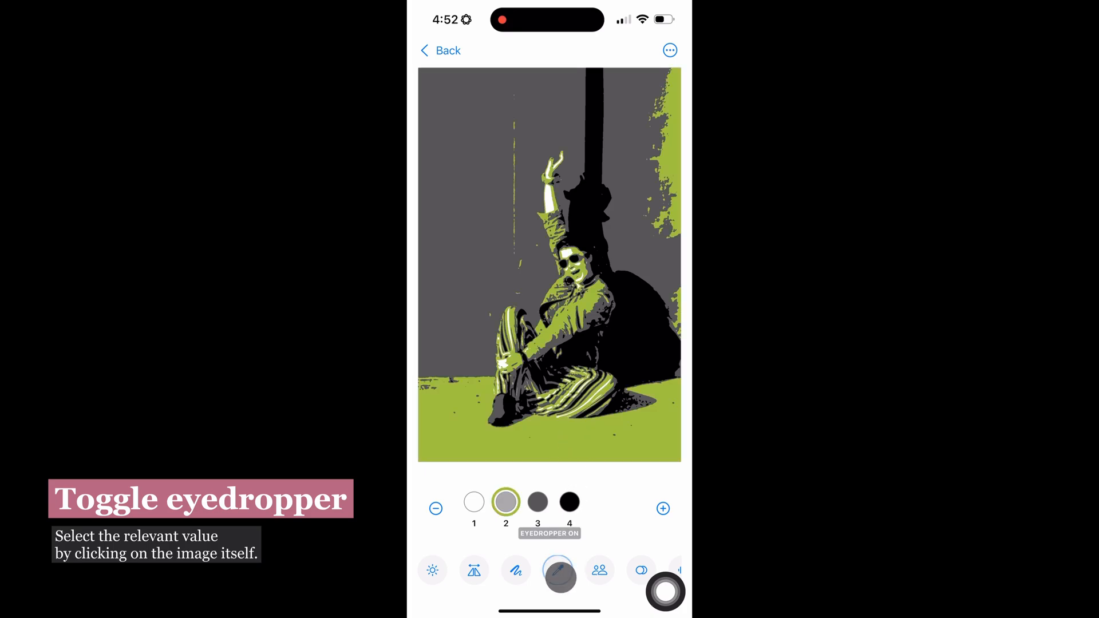
click(537, 503)
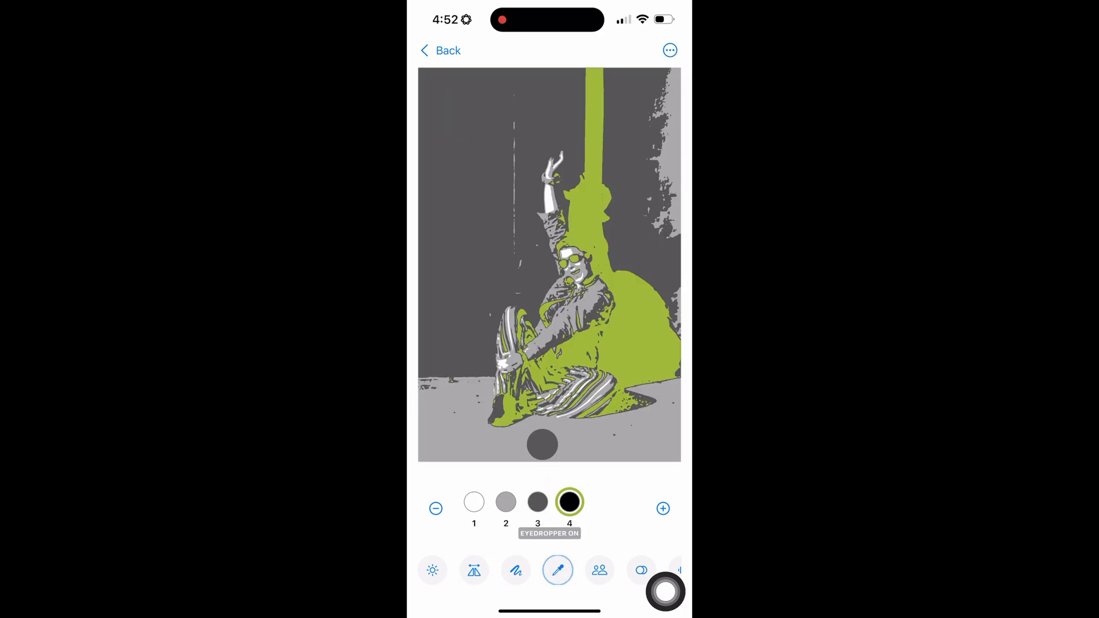
click(505, 501)
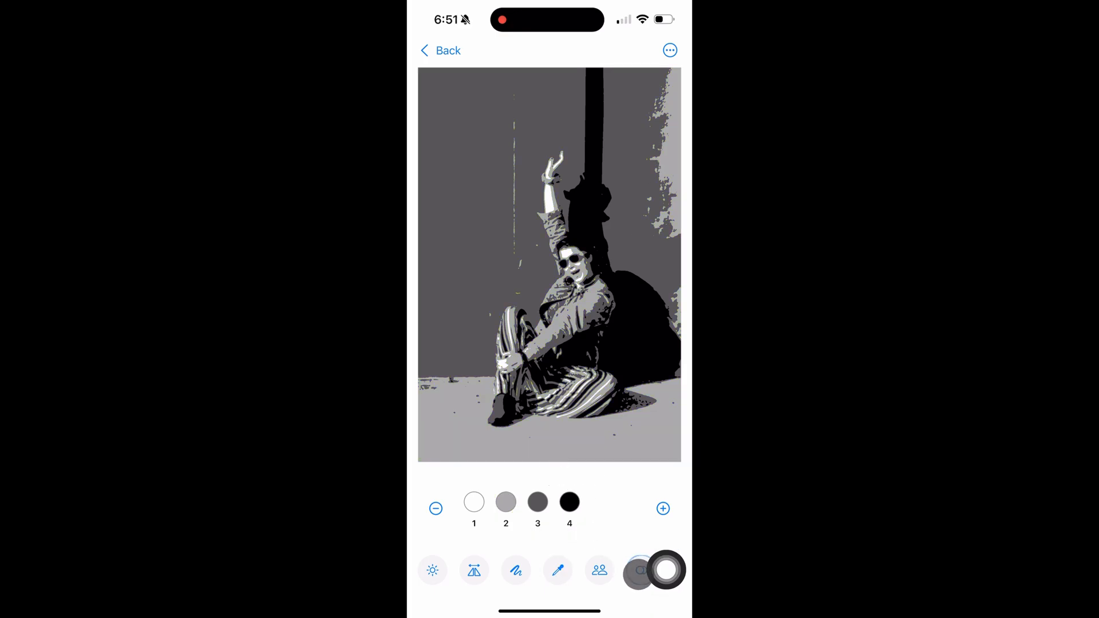
Step: Turn on Combine values, mark value 1 then values 2 and 3 together, and turn combining off
click(569, 502)
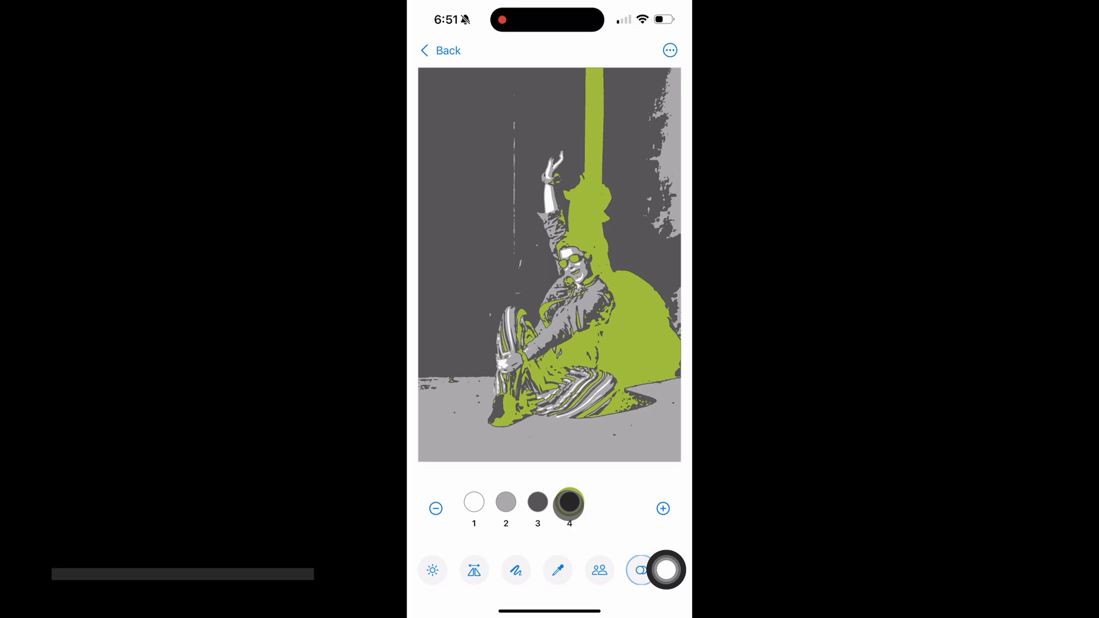
click(474, 501)
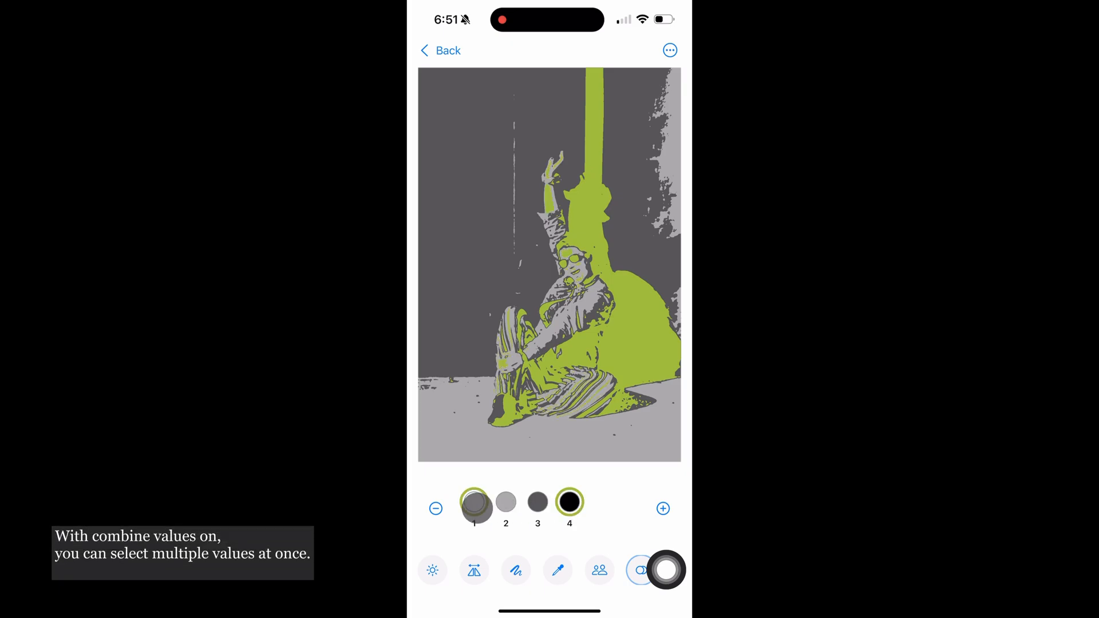
click(474, 501)
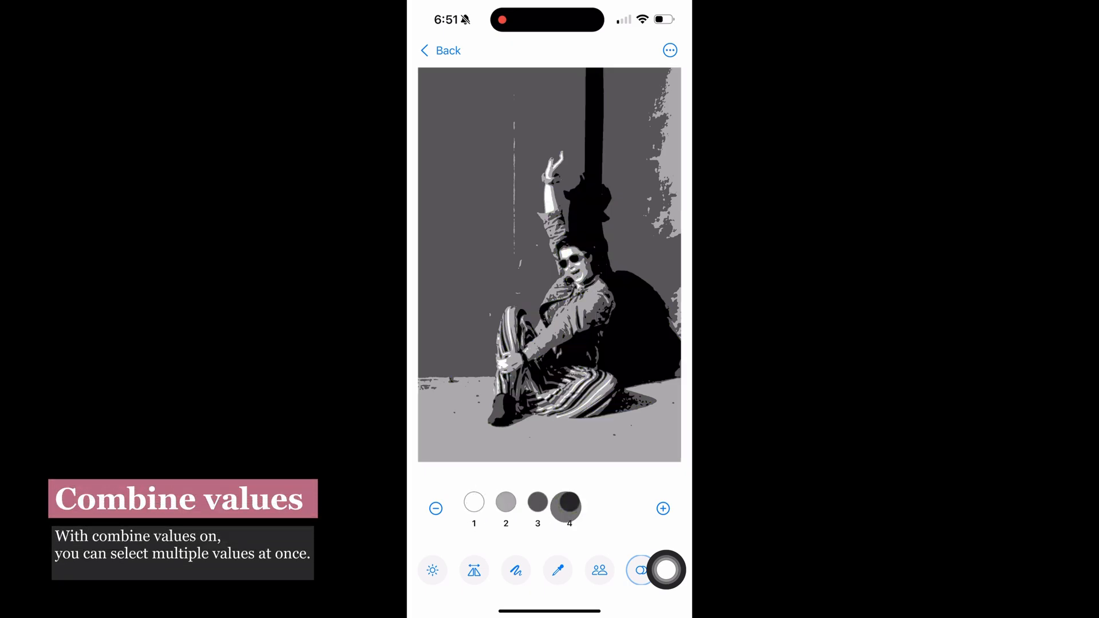
click(504, 501)
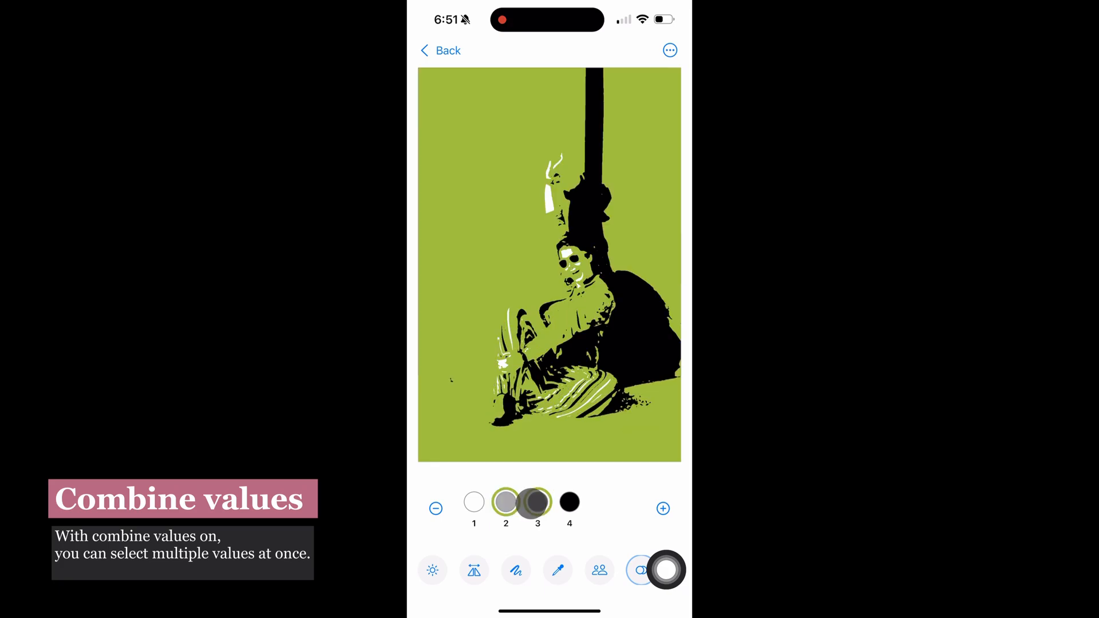
click(505, 501)
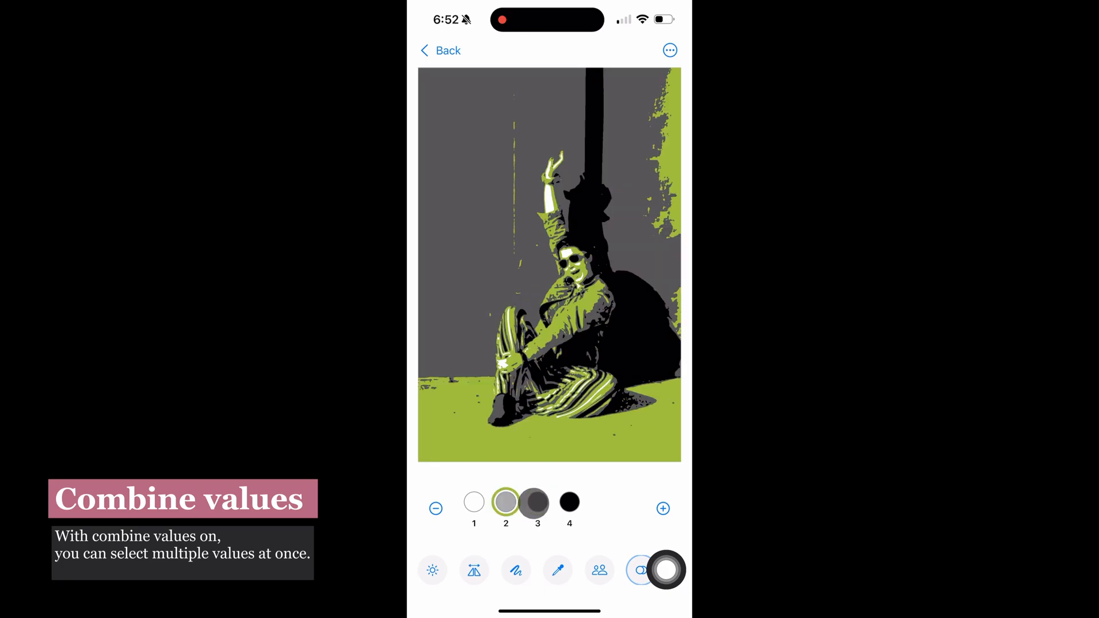
click(504, 501)
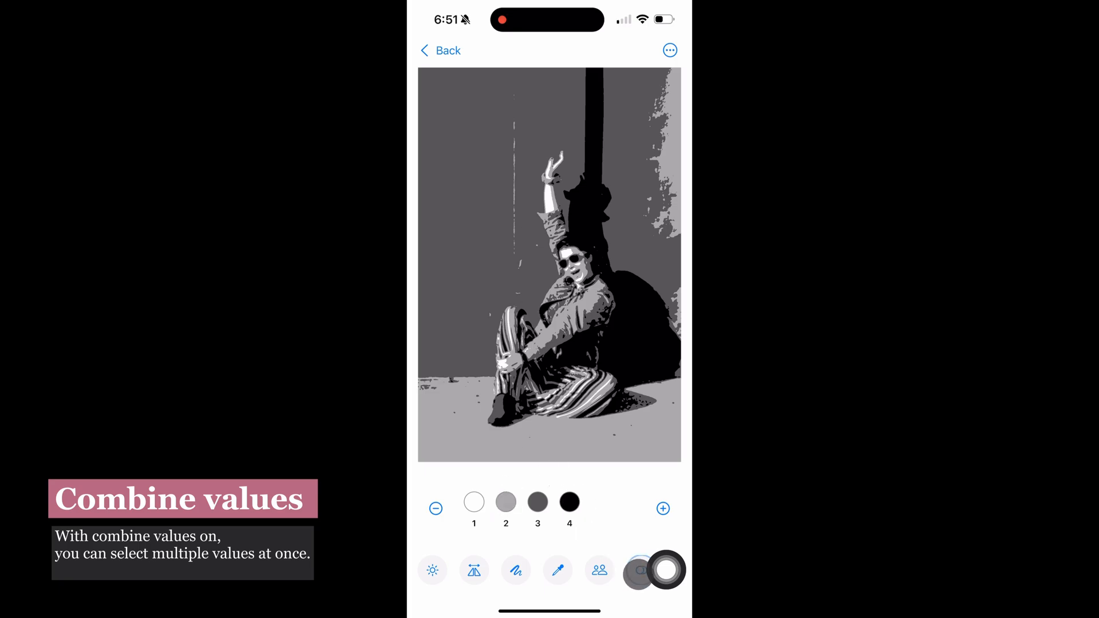
Step: Highlight the darkest and lightest values together, then both middle greys, and clear
click(568, 501)
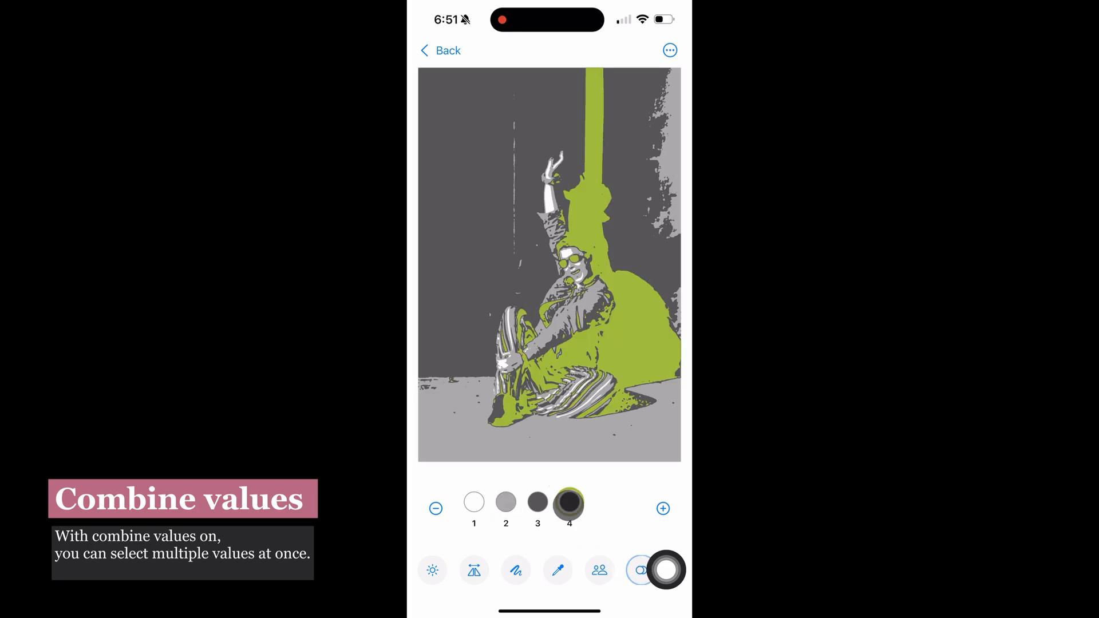
click(473, 502)
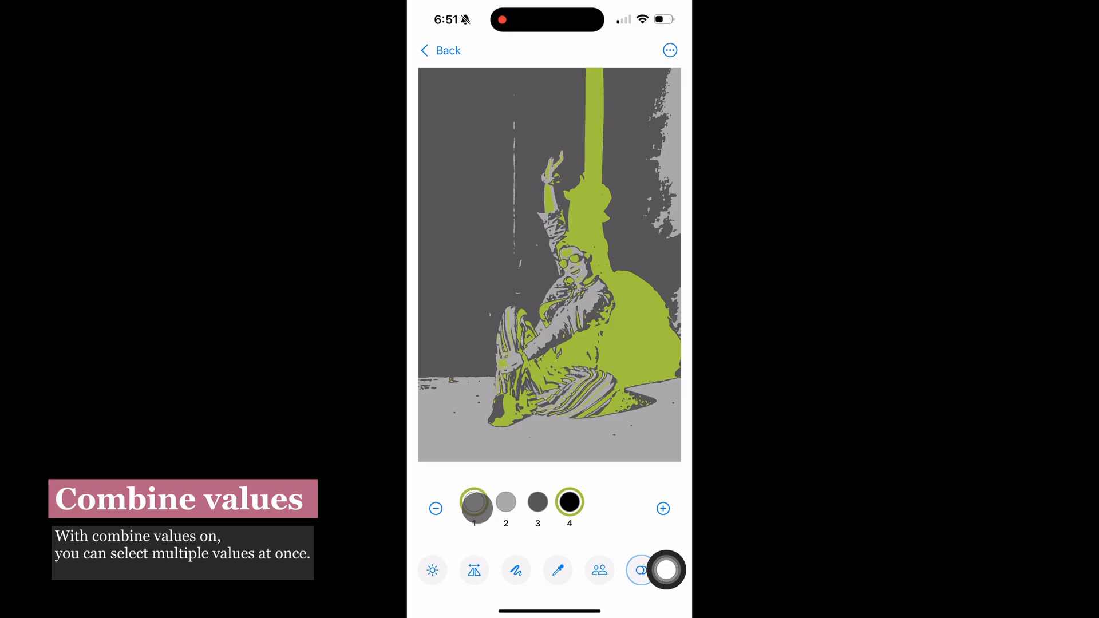
click(474, 503)
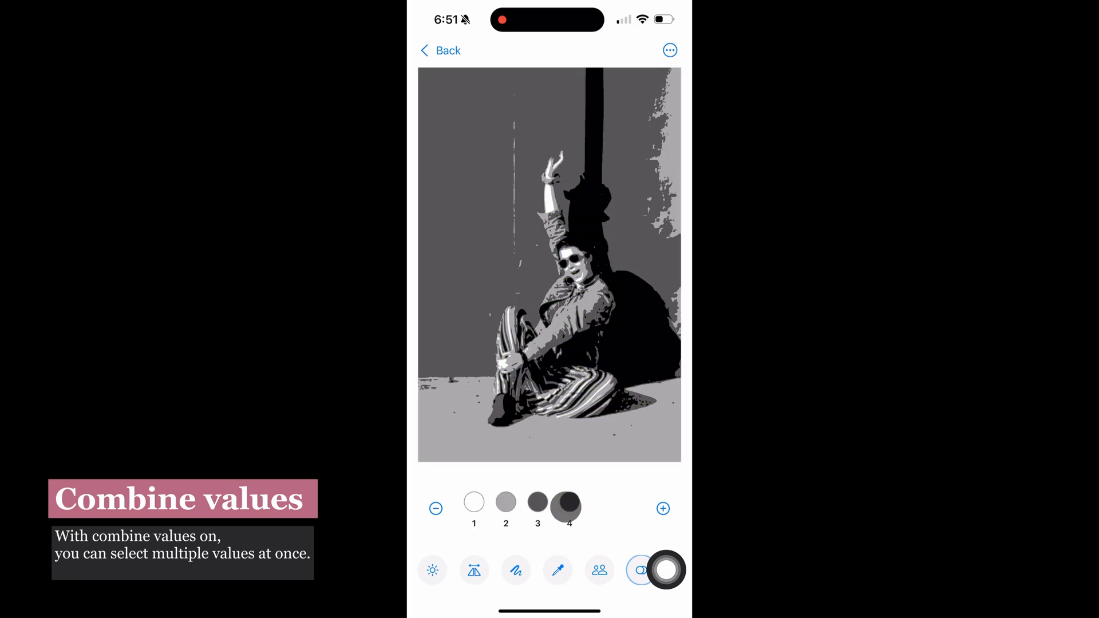
click(505, 501)
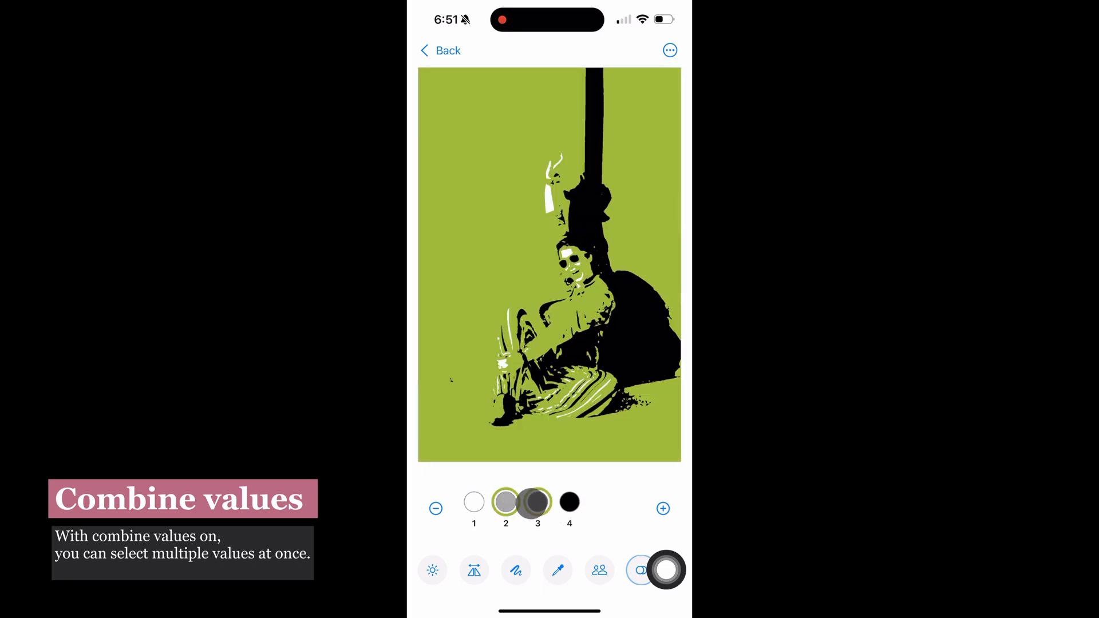
click(505, 502)
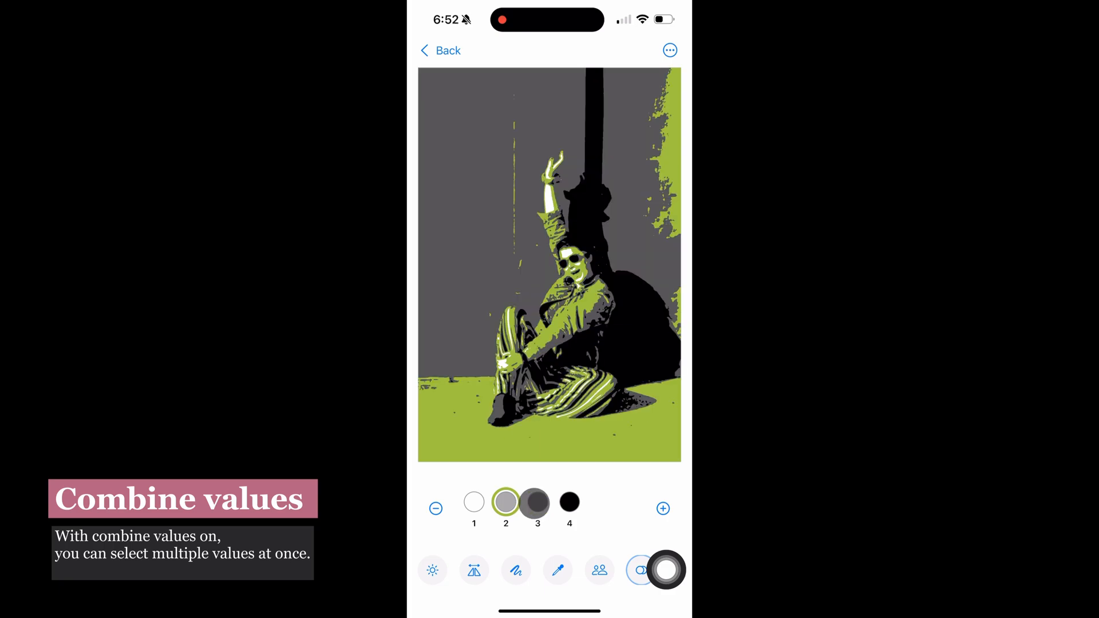
click(505, 502)
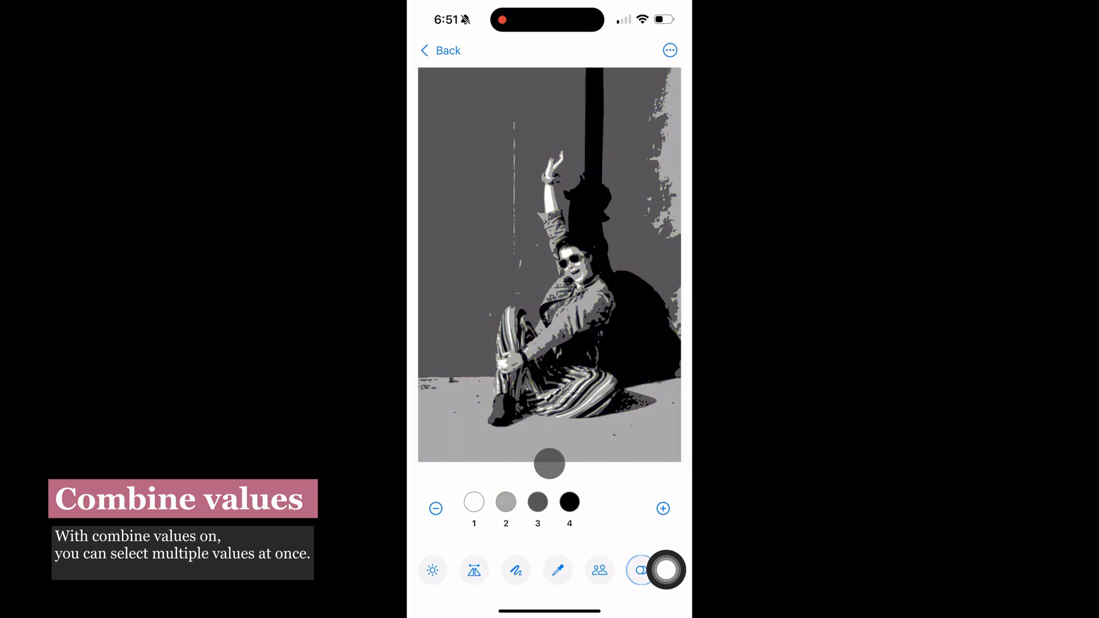
Step: Highlight the darkest value, then light grey with dark grey added and removed, and switch combine mode
click(569, 501)
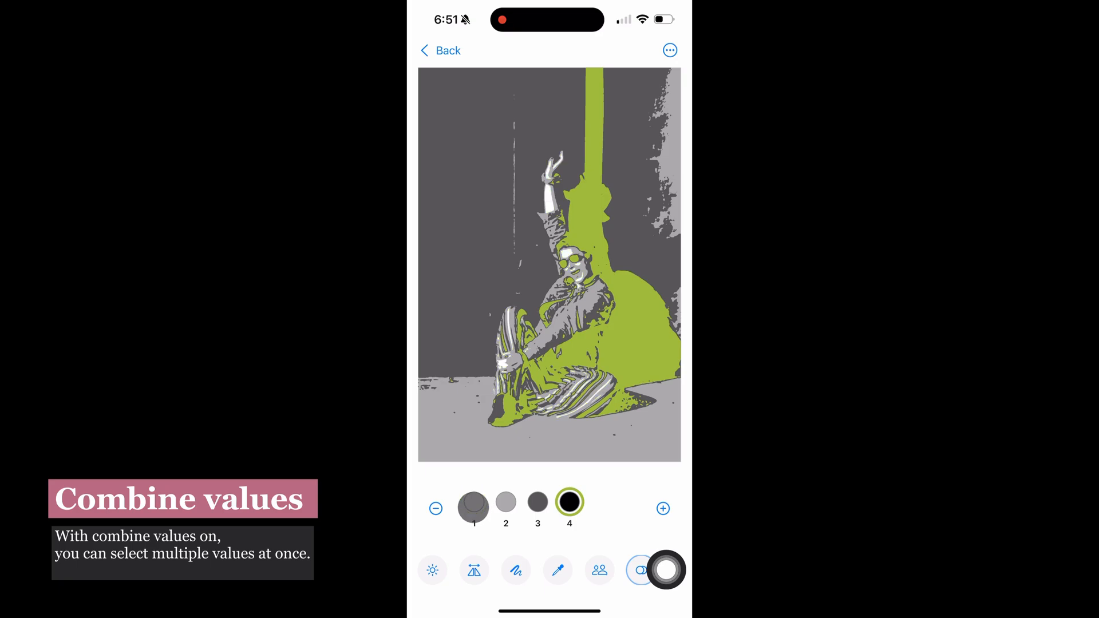
click(505, 502)
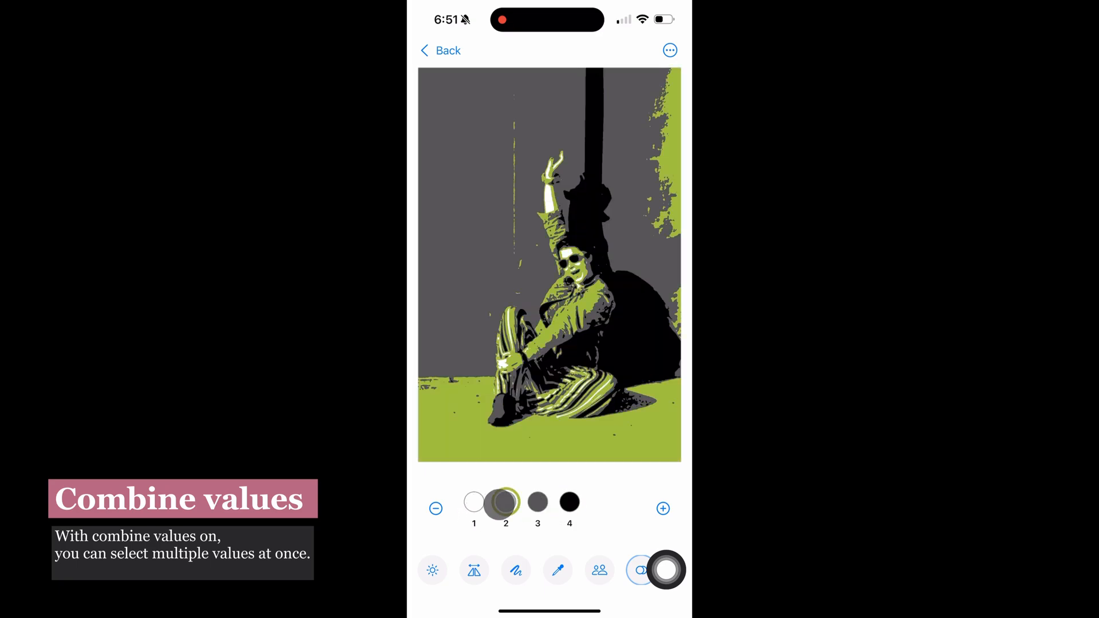
click(538, 501)
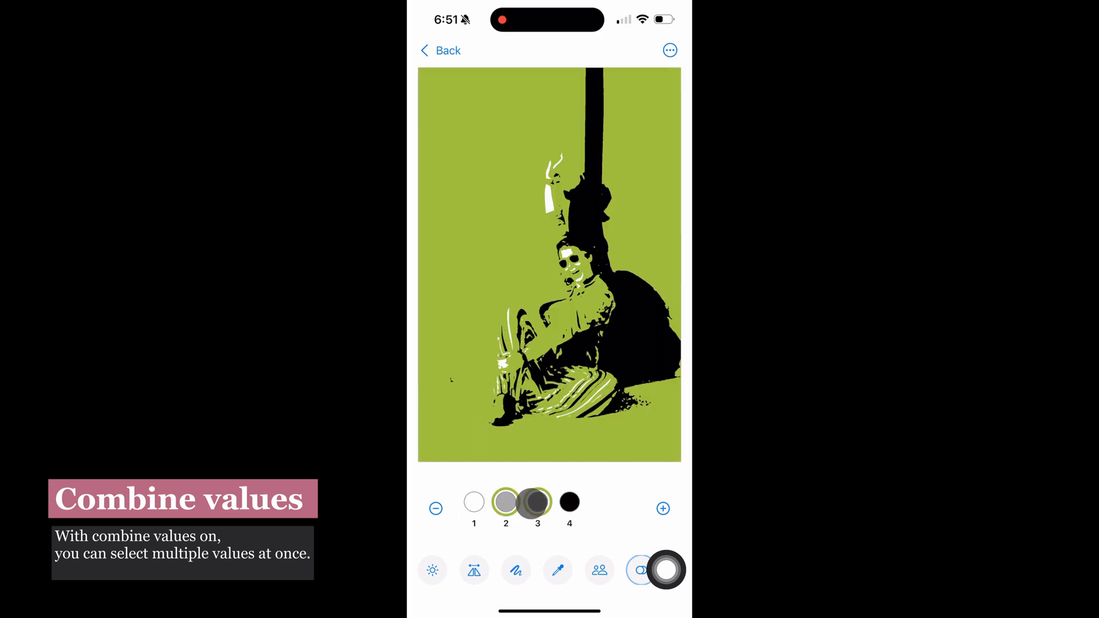
click(536, 502)
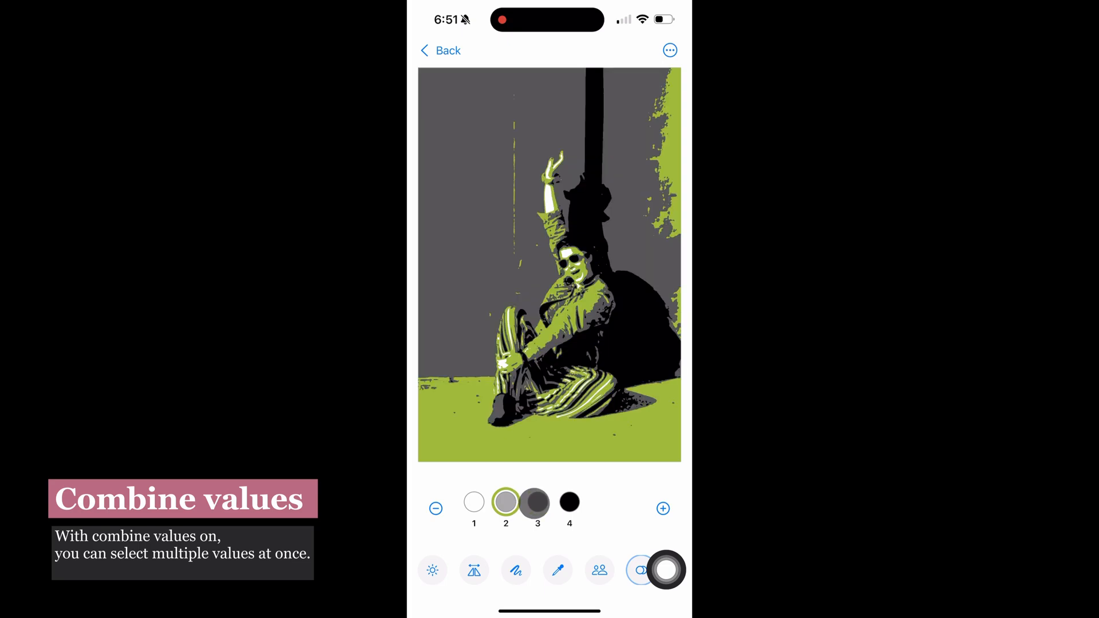
click(504, 501)
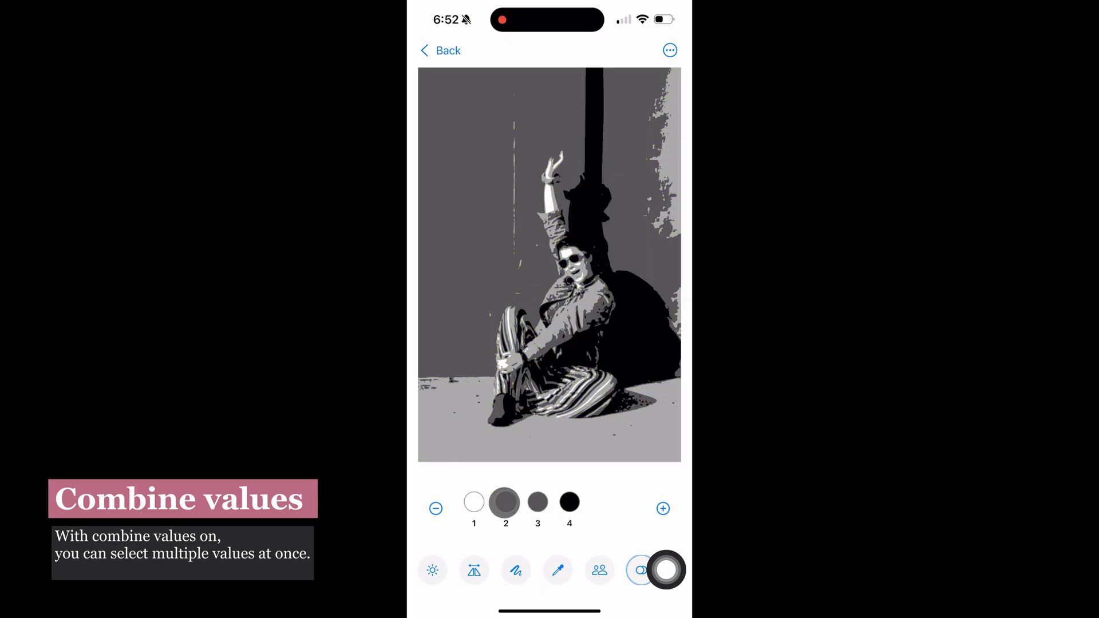
click(504, 502)
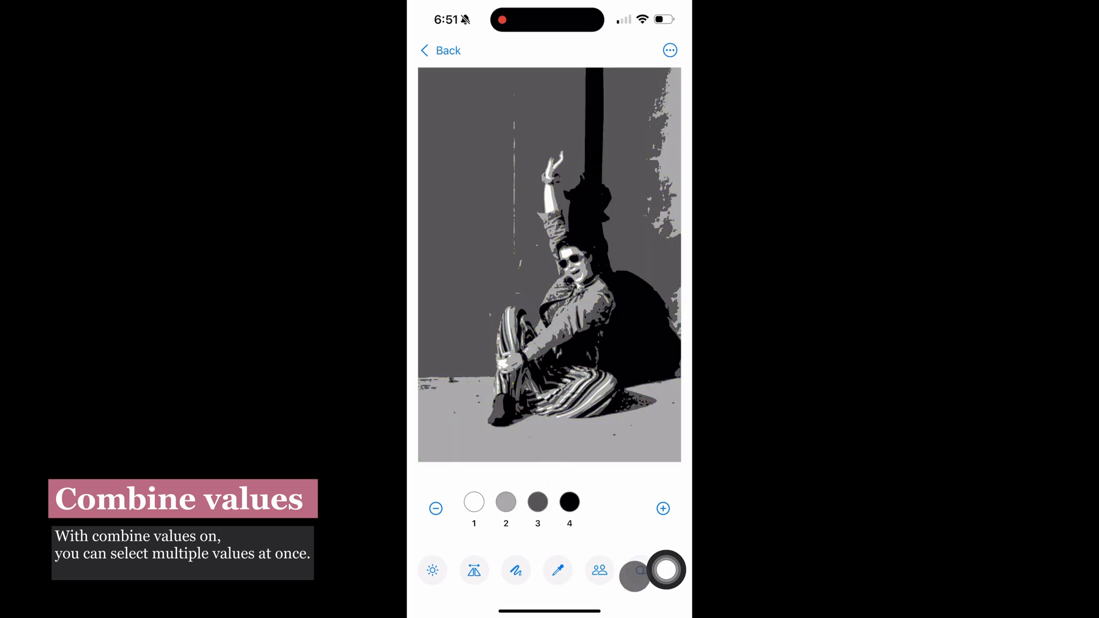
Step: Select darkest plus lightest, then light and dark grey together, clear, and bring up the extra options
click(569, 502)
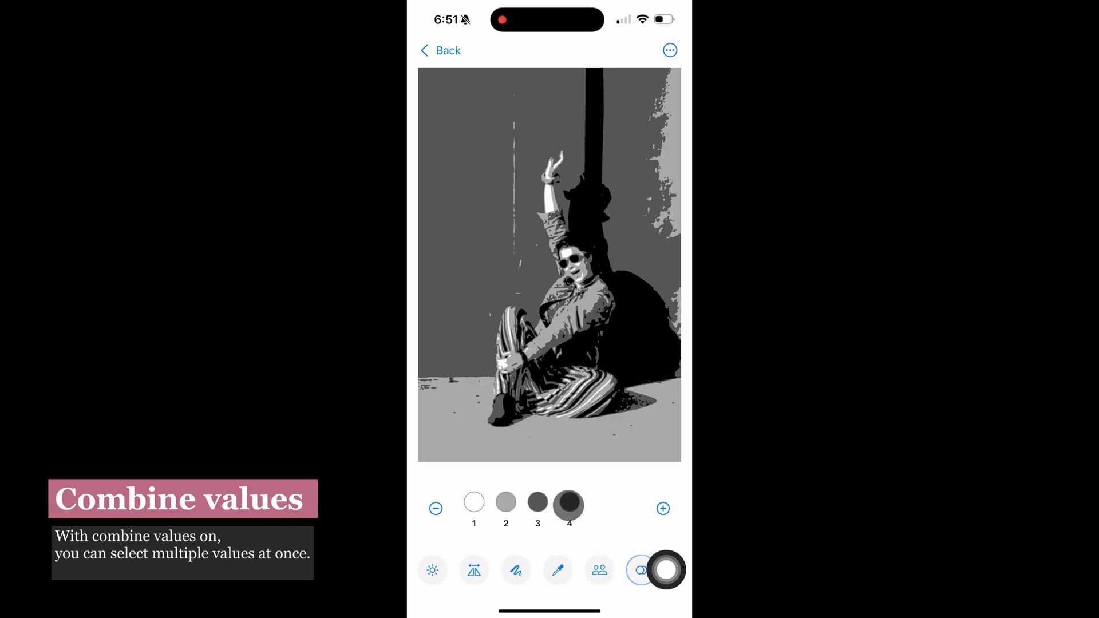
click(568, 502)
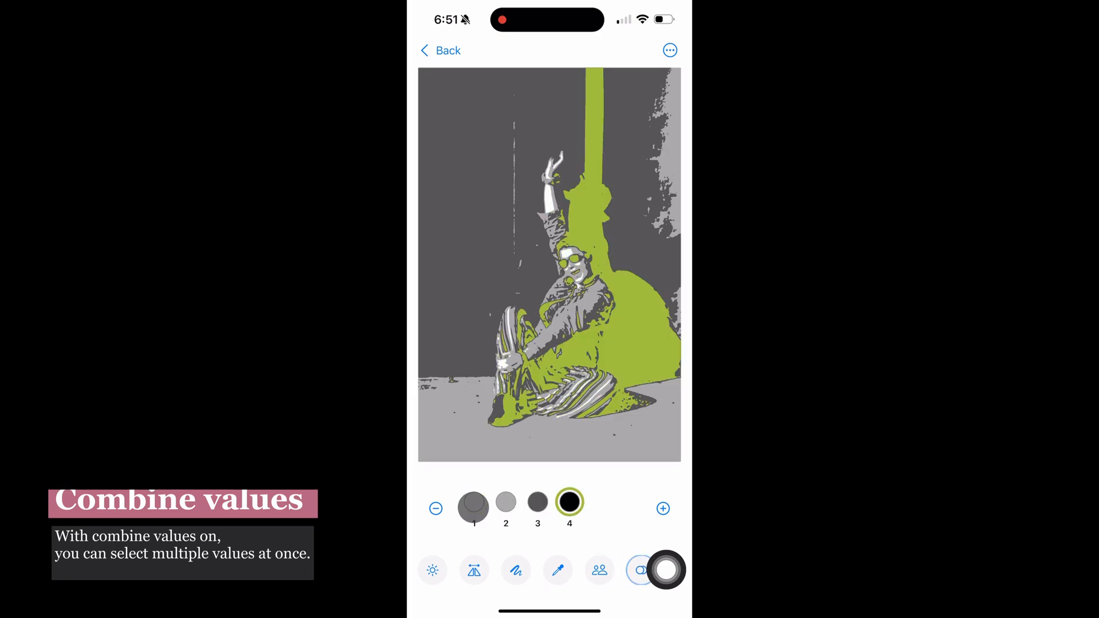
click(504, 508)
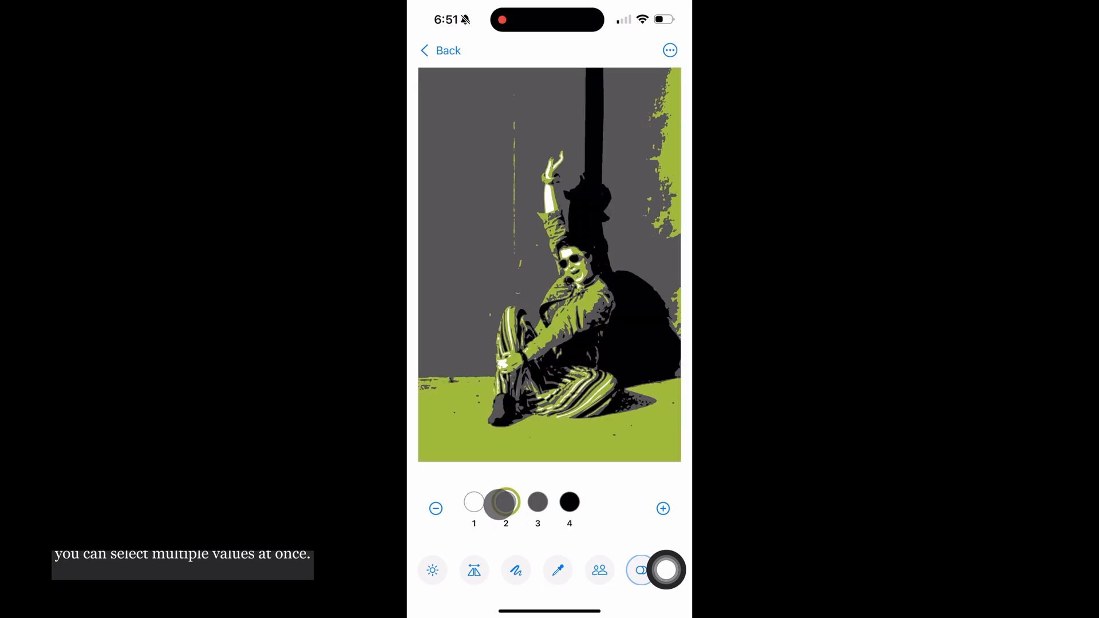
click(538, 503)
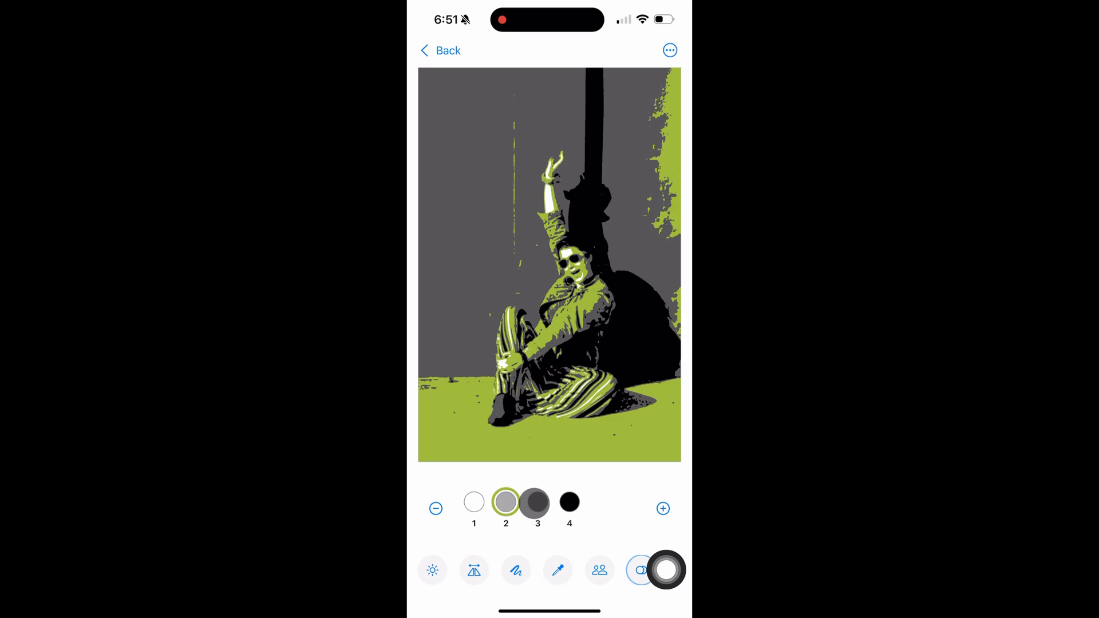
click(504, 501)
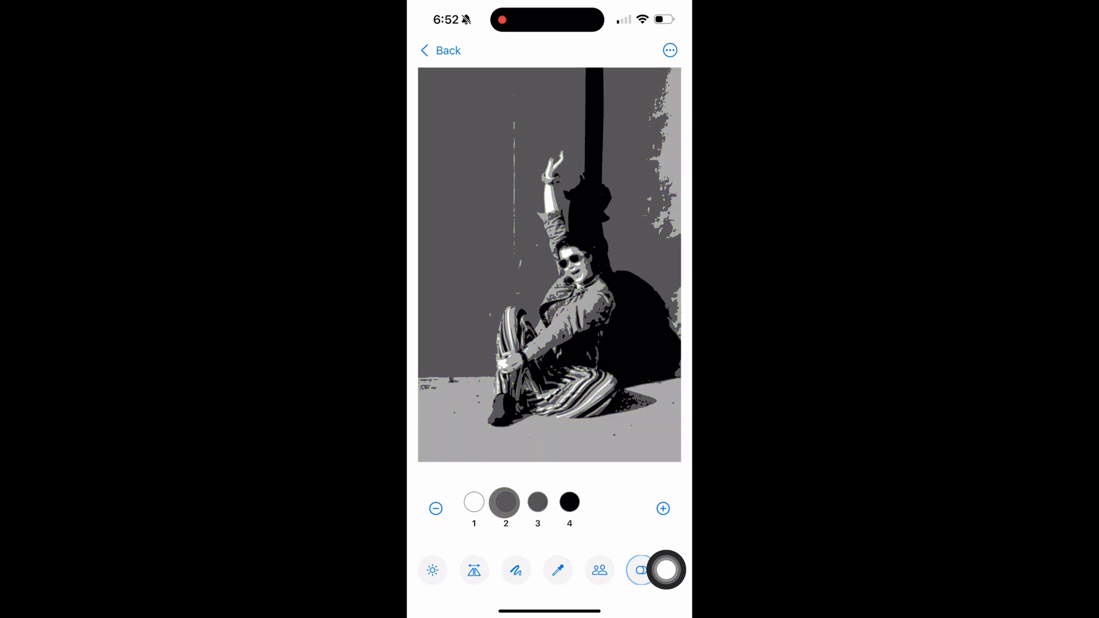
click(669, 49)
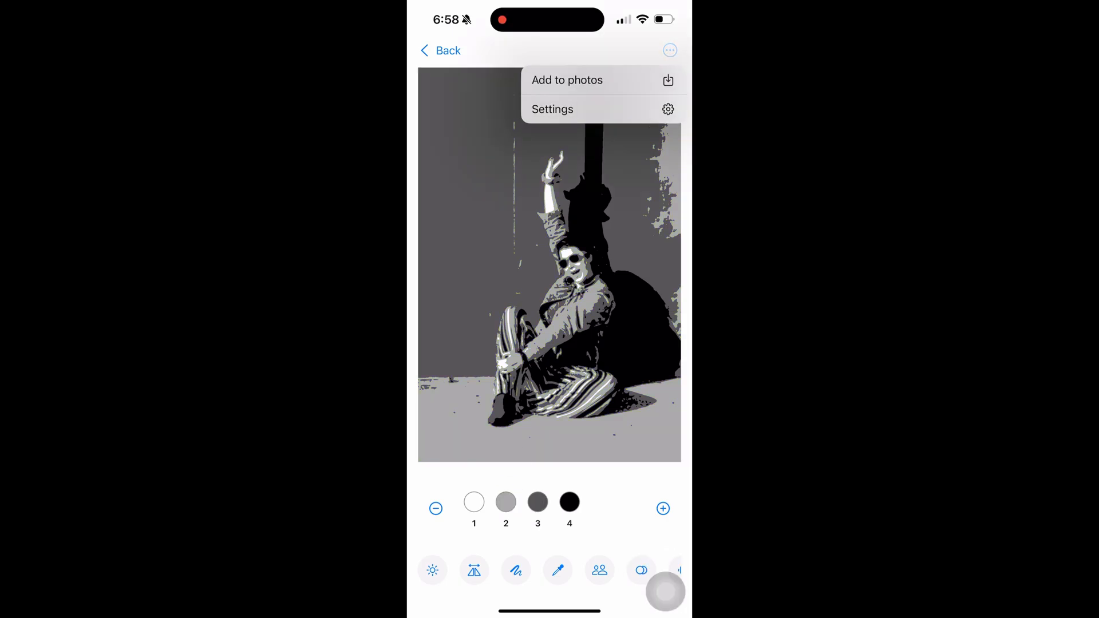
Step: In Settings, change the selection highlight colour from green to orange and dismiss
click(551, 109)
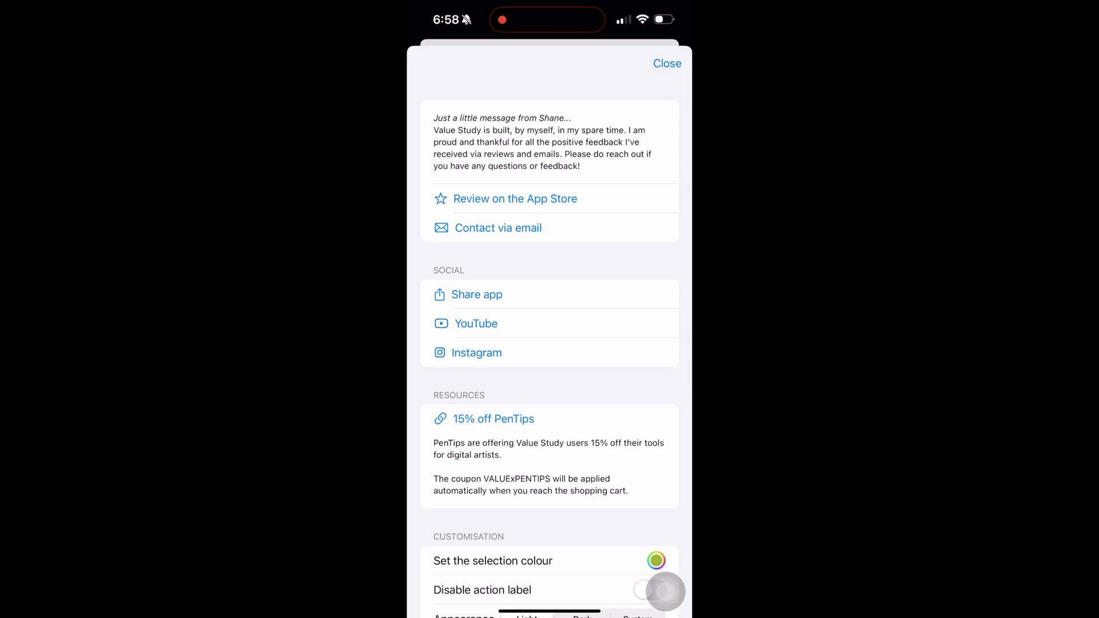
scroll(down, 3)
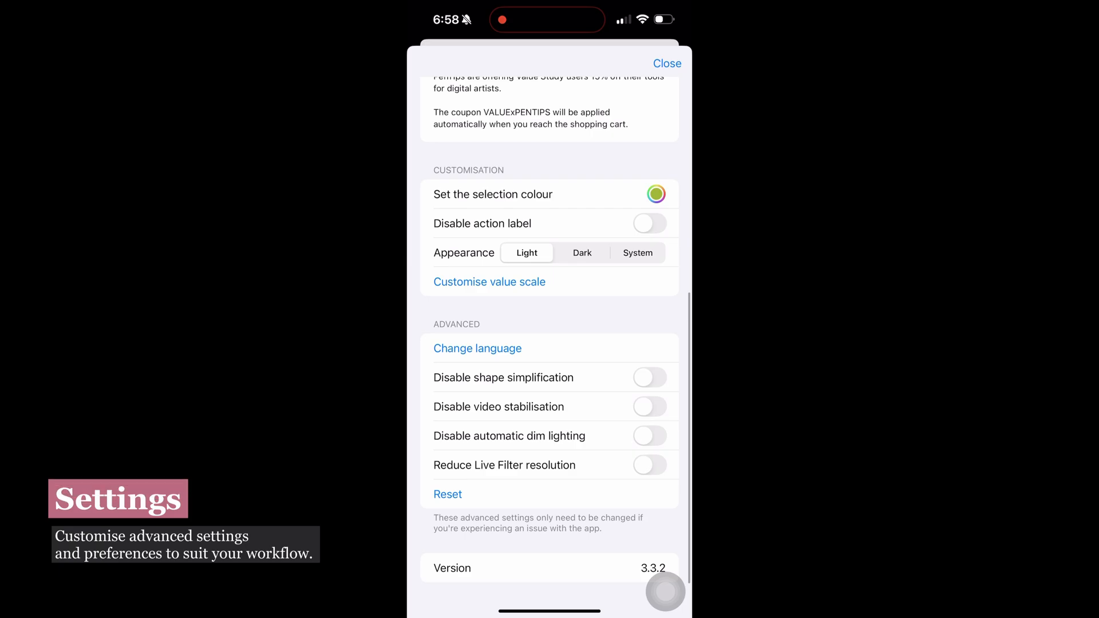
click(655, 194)
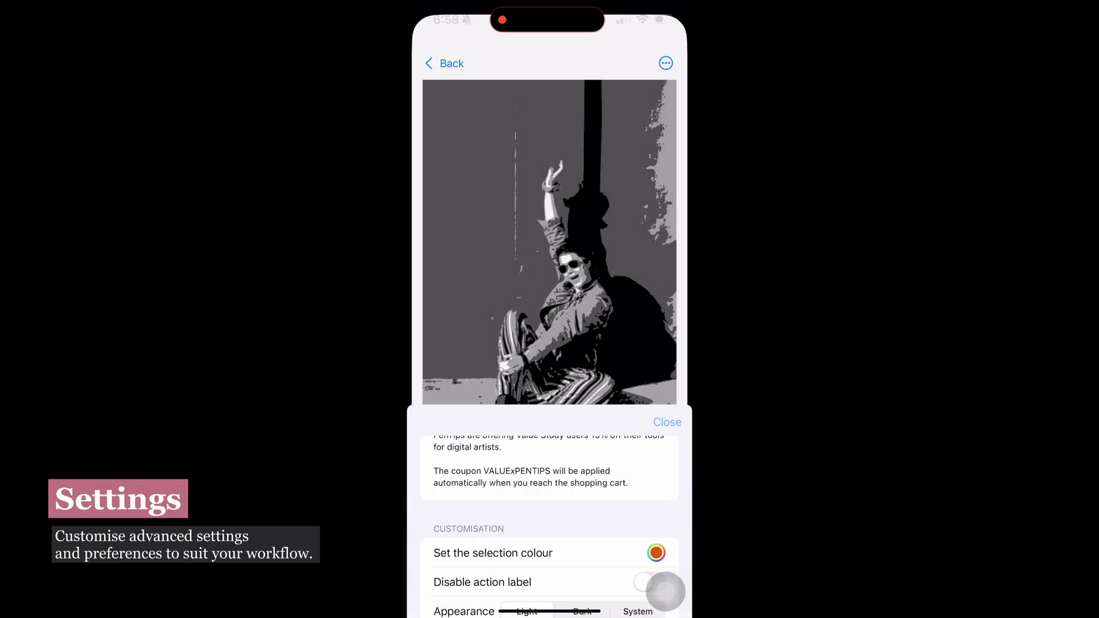
Step: Highlight the darkest value in orange, then reopen Settings and scroll through its options
click(666, 423)
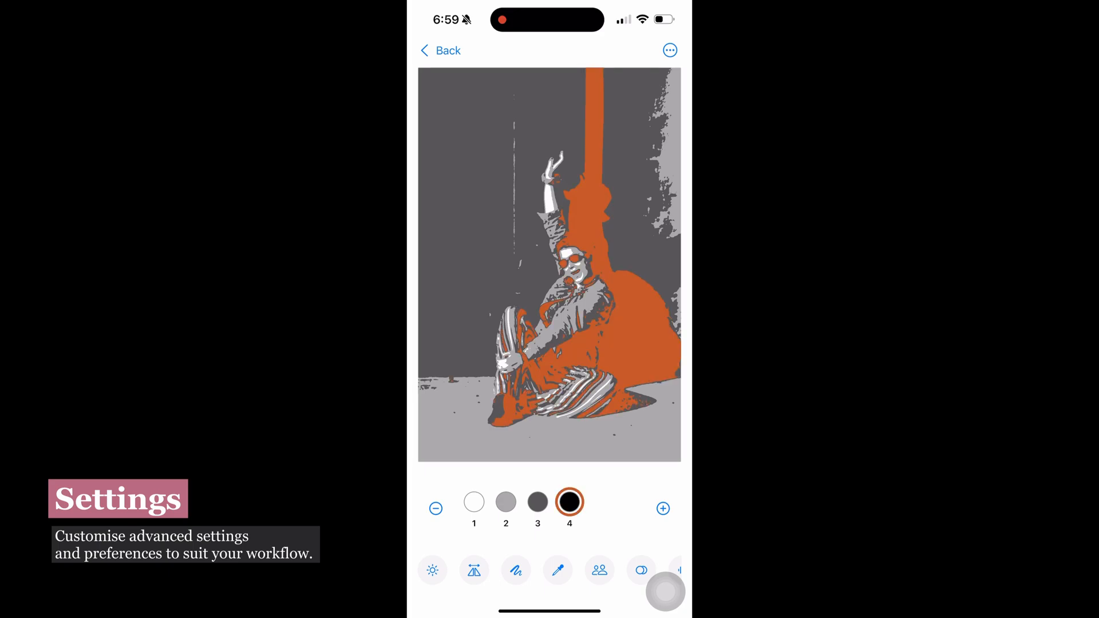
click(667, 50)
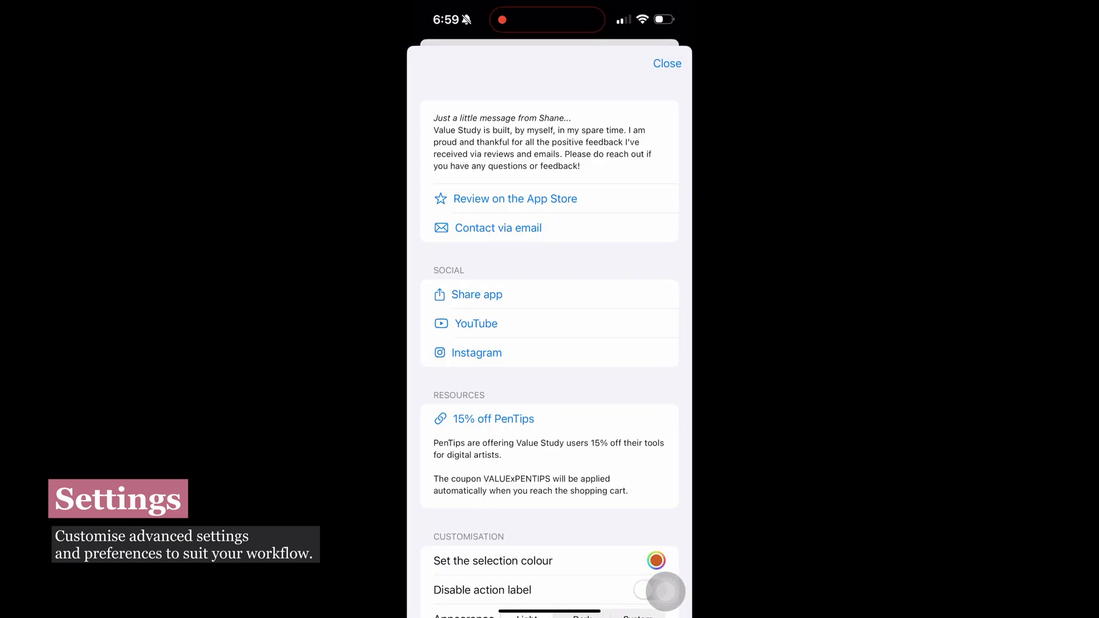
scroll(down, 3)
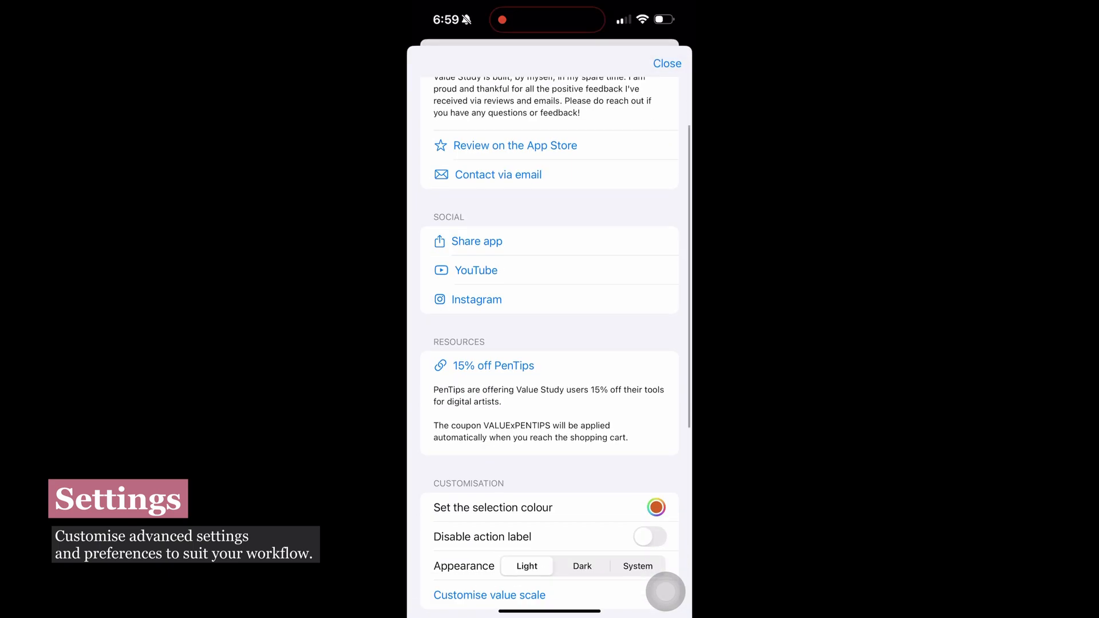
scroll(down, 3)
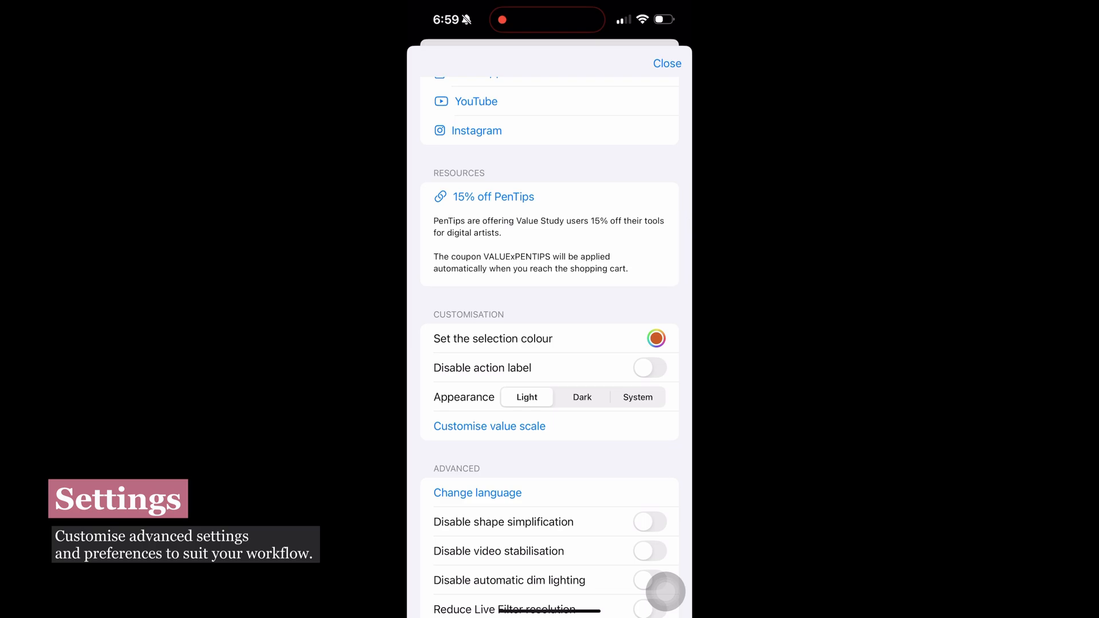
Step: Customise the value scale to Black to white and switch off Show value numbers
click(489, 426)
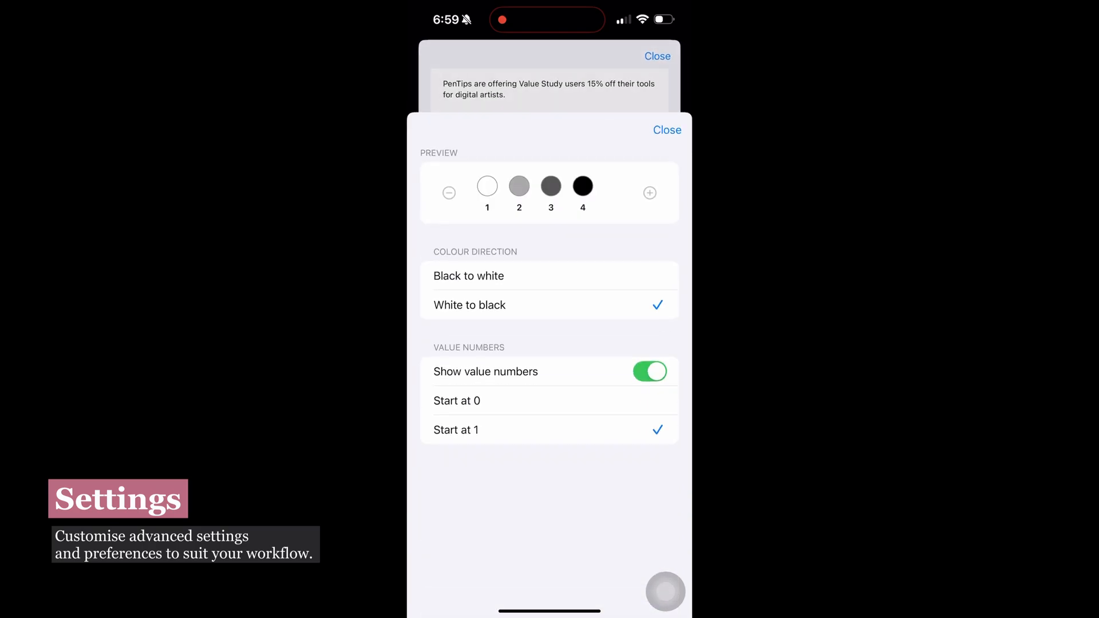
click(468, 276)
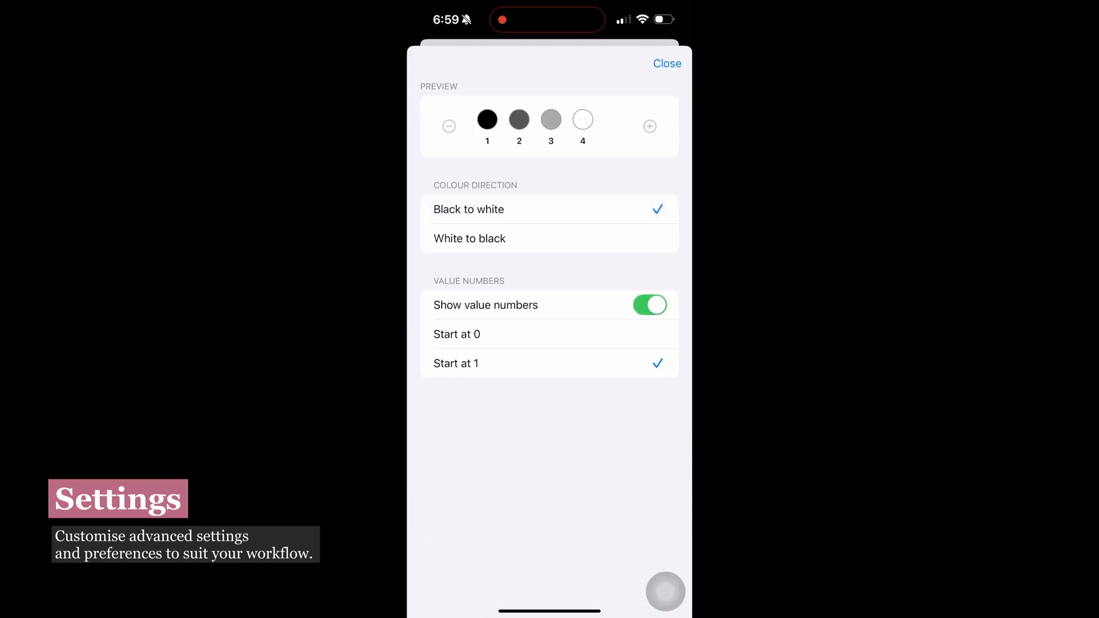
click(648, 304)
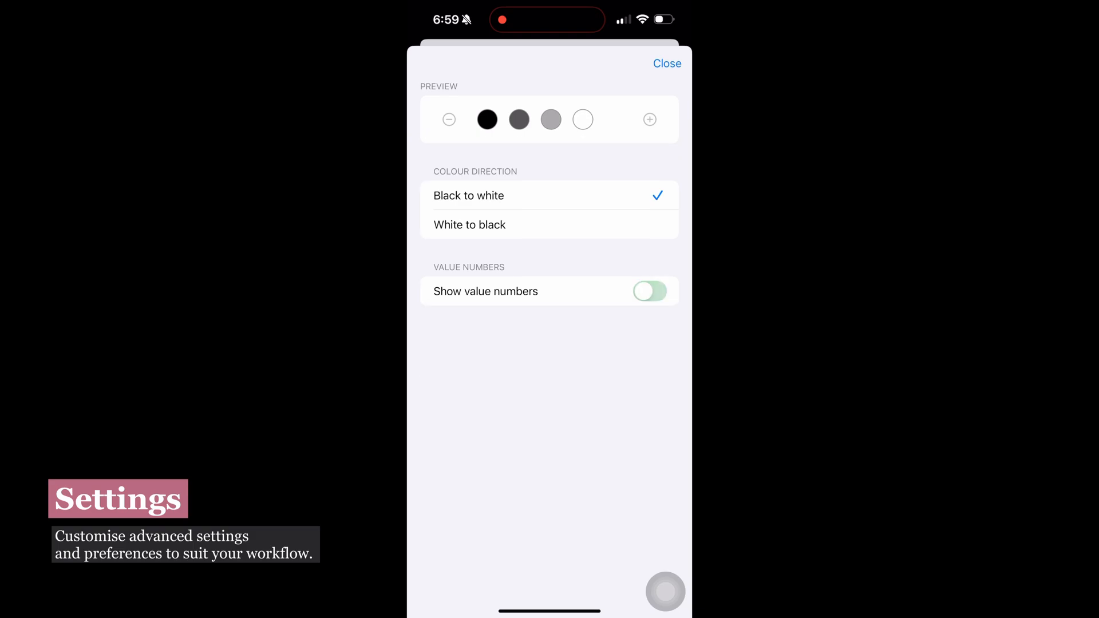
scroll(down, 3)
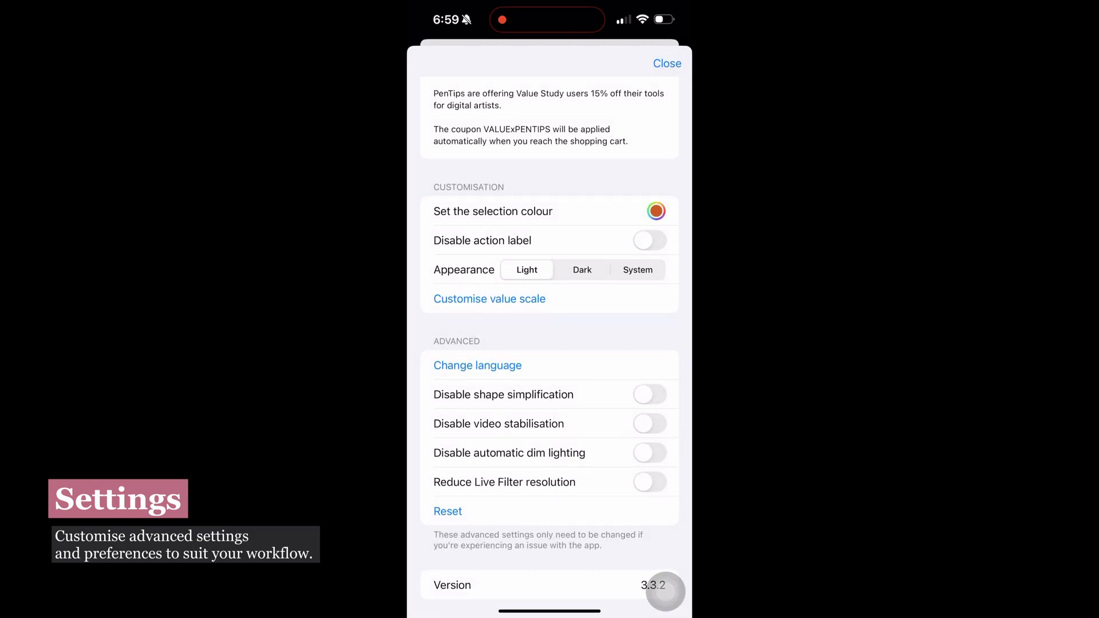
scroll(up, 3)
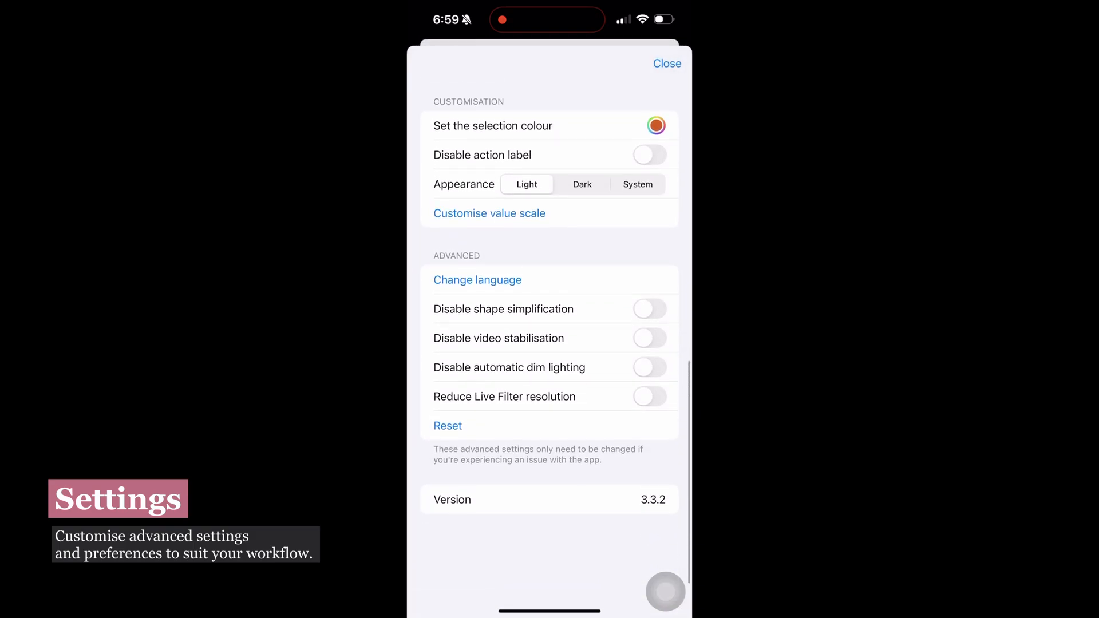